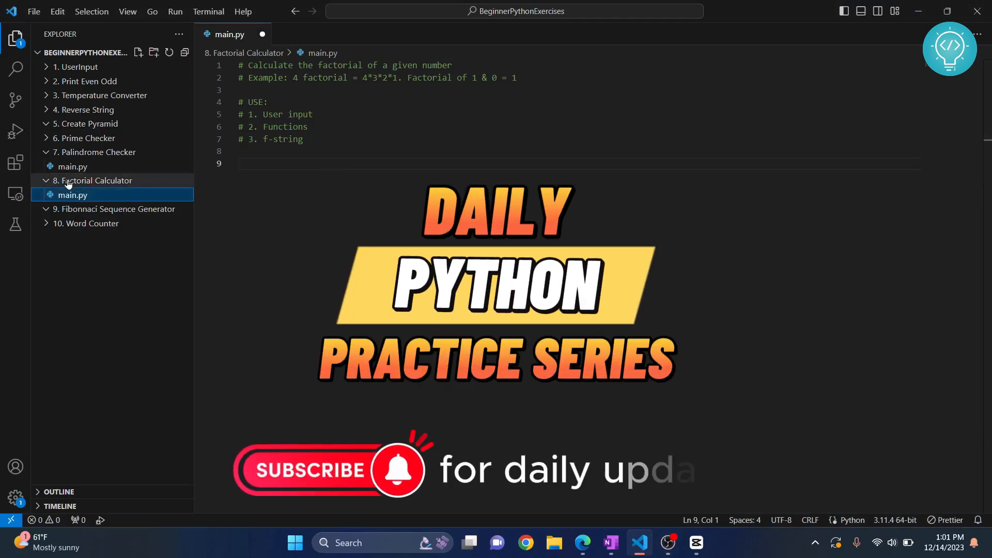
# Open the Factorial Calculator main.py and put the cursor after the 4 factorial example.
pyautogui.click(95, 166)
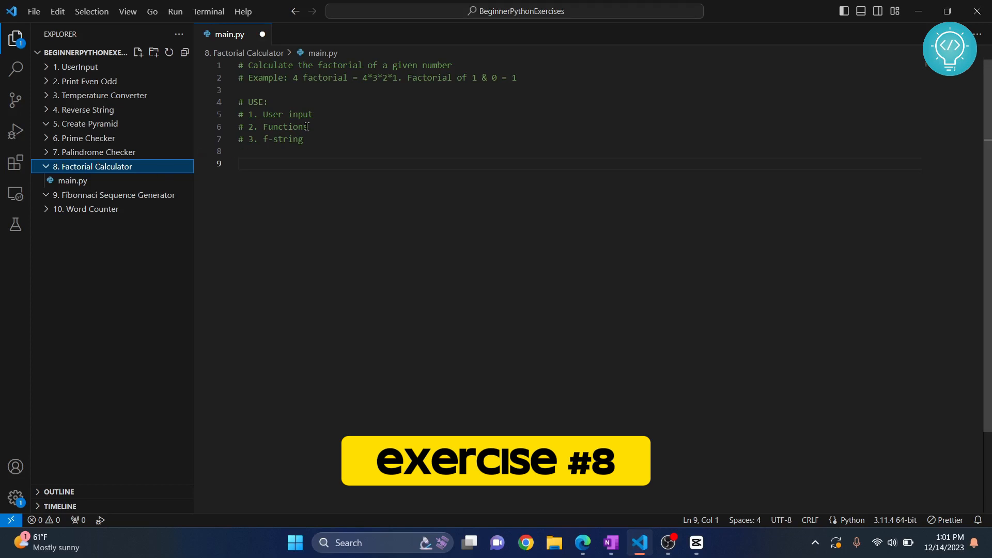
pyautogui.moveTo(293, 77); pyautogui.dragTo(399, 77)
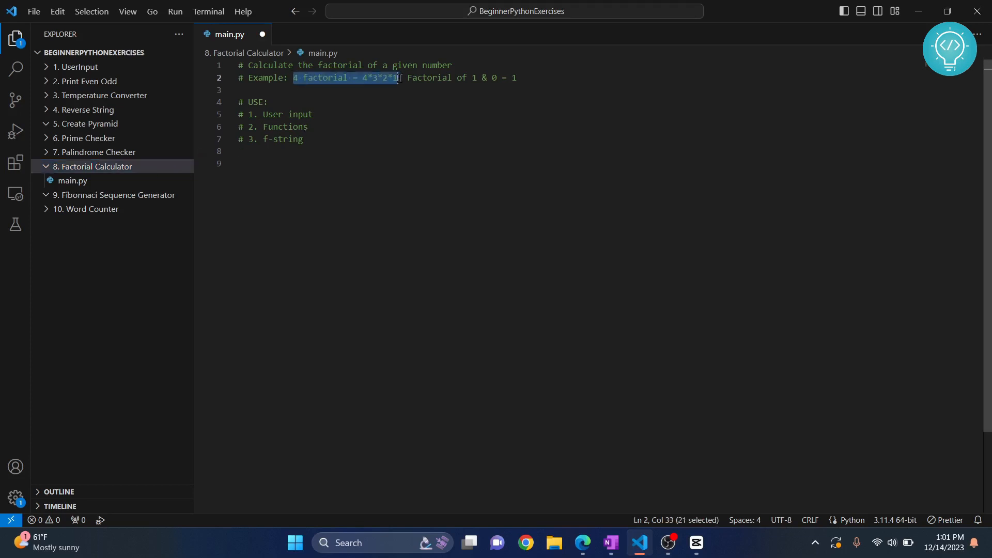
pyautogui.click(361, 77)
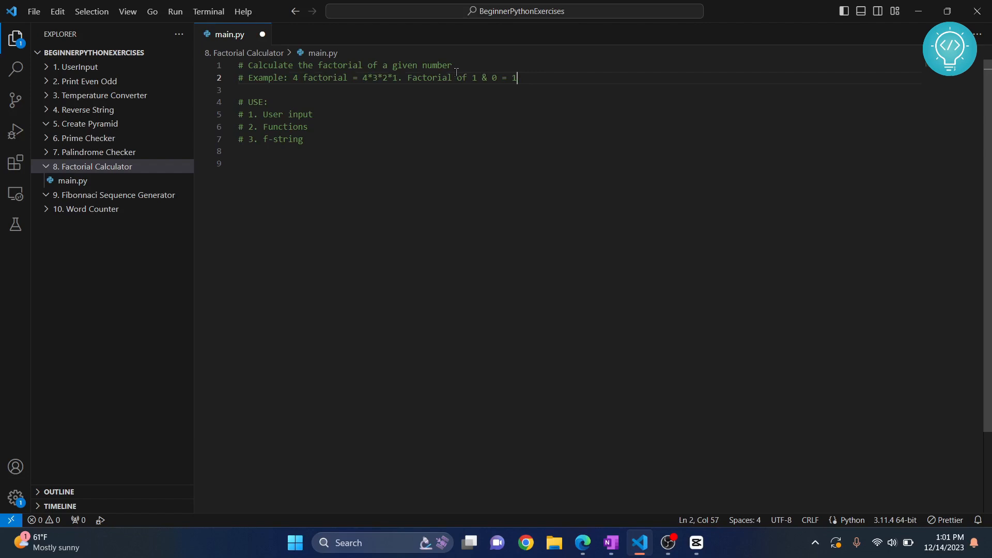
pyautogui.moveTo(324, 93)
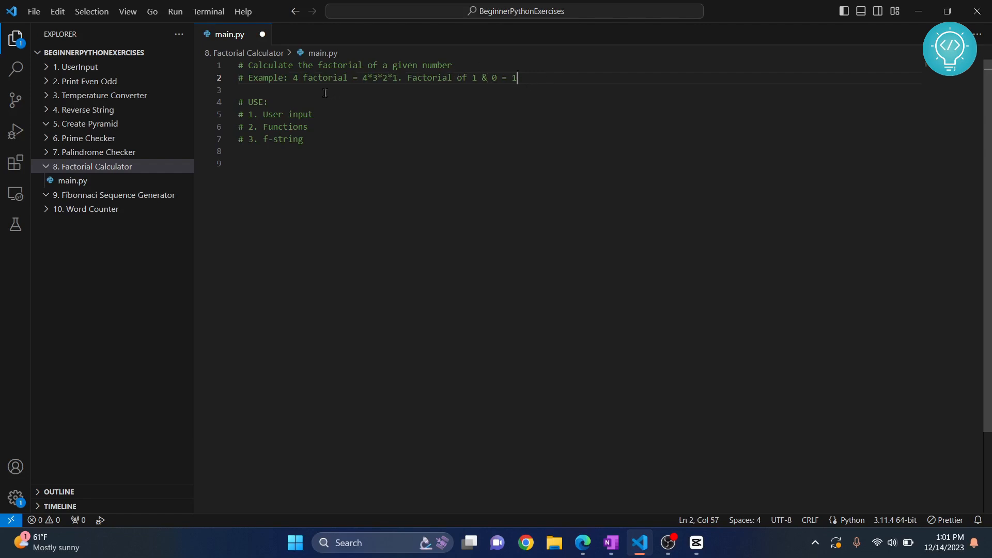
pyautogui.moveTo(443, 123)
pyautogui.write('#')
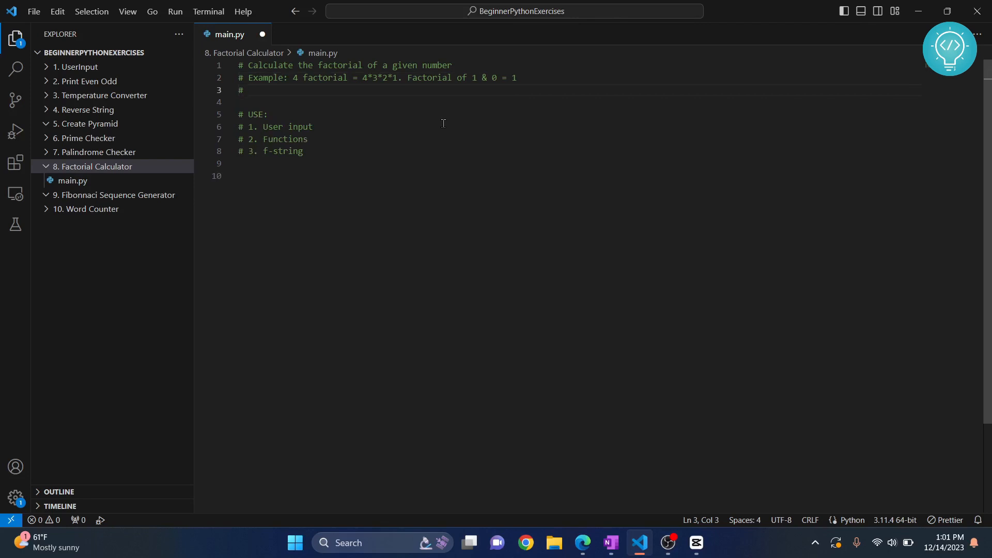
# Type the comment 7 = 7*6*5*4*3*2*1 on line 3.
pyautogui.write('7 = 7')
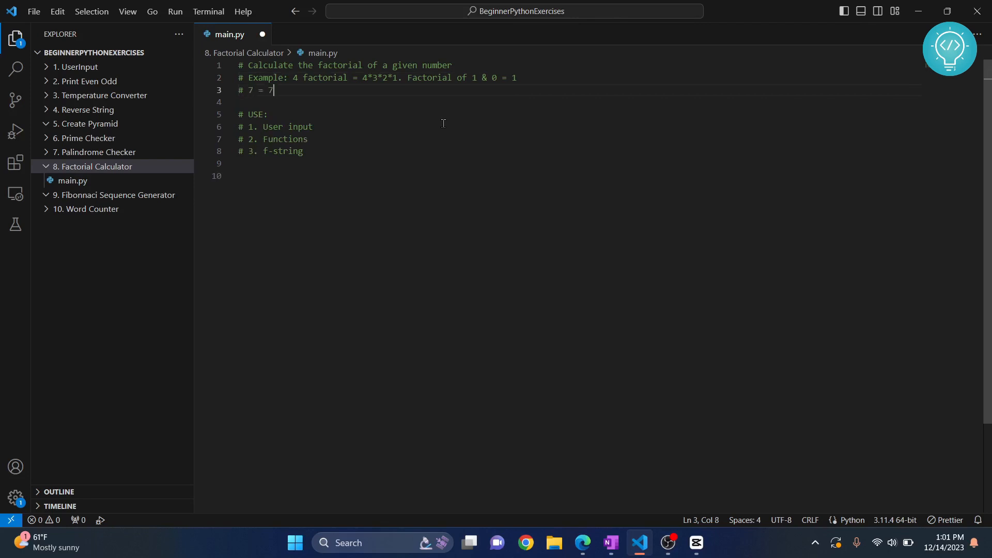
pyautogui.write('*6*')
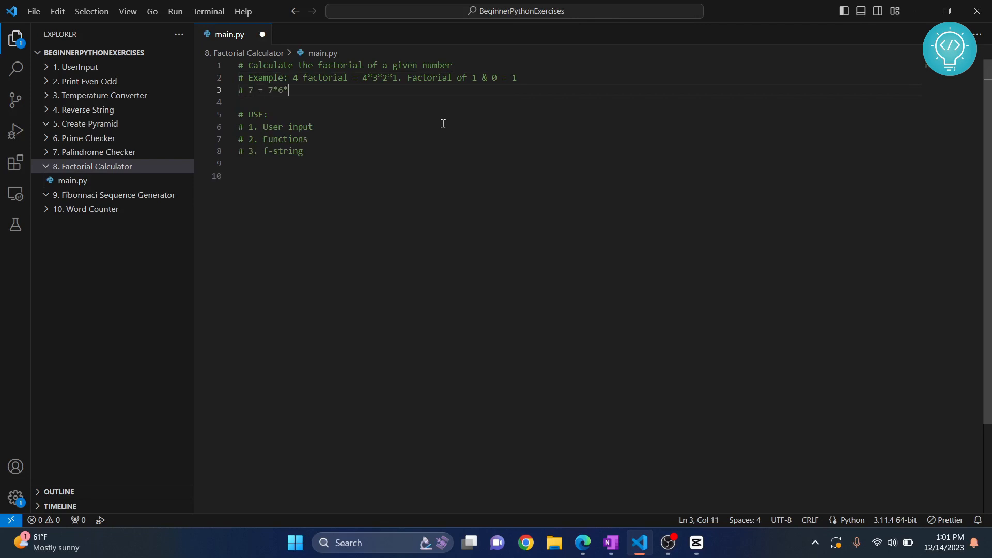
pyautogui.write('5*4*3*')
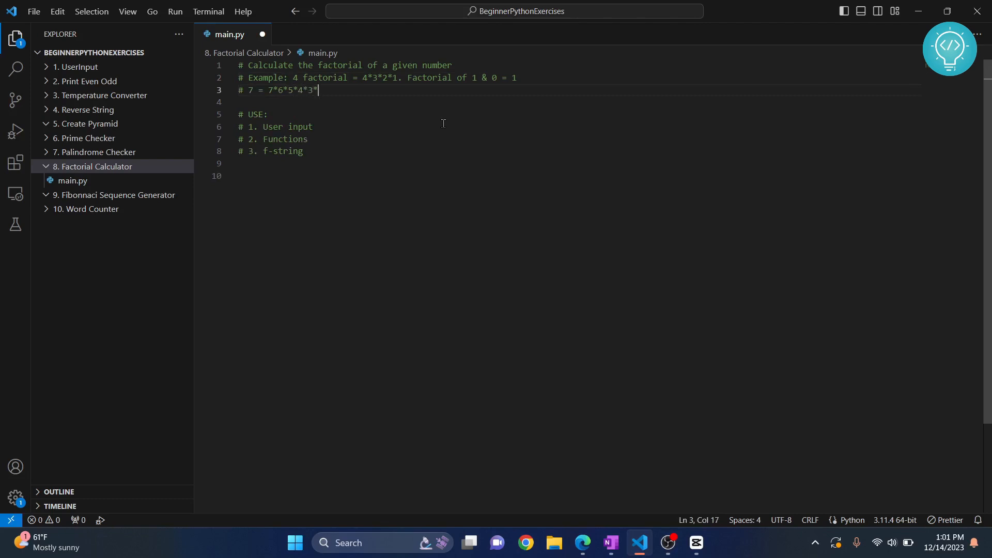
pyautogui.write('2')
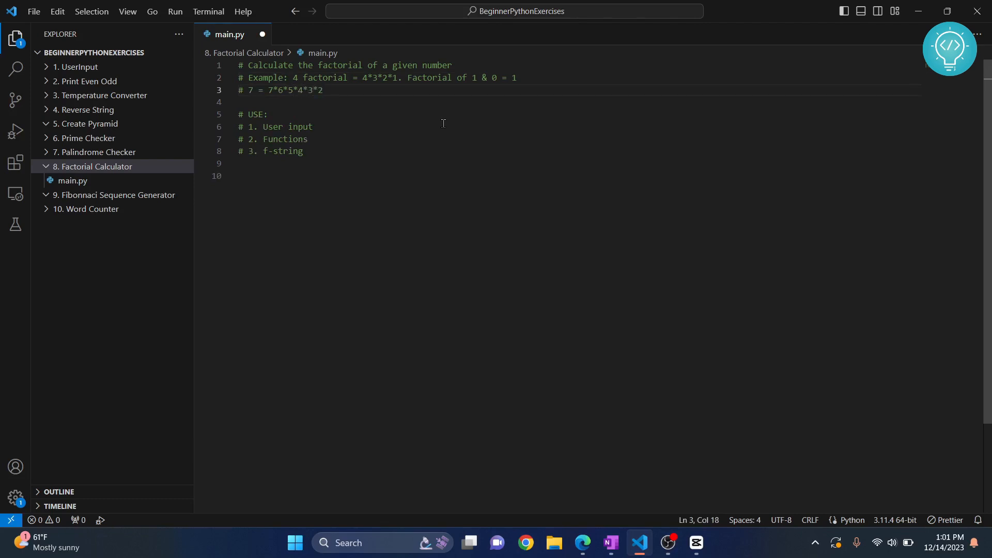
pyautogui.write('*1')
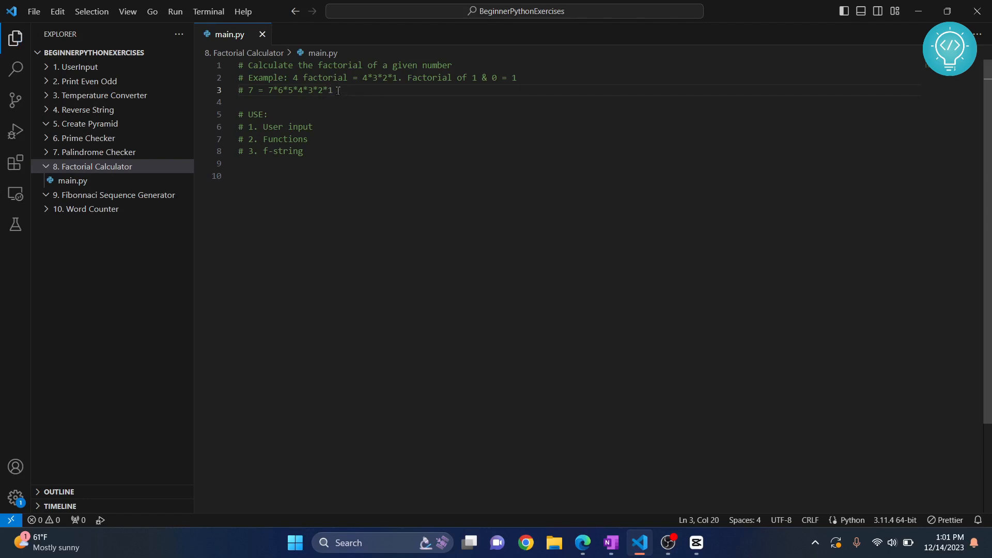
# Move past the USE list comments to the blank line where code will start.
pyautogui.moveTo(333, 90); pyautogui.dragTo(243, 90)
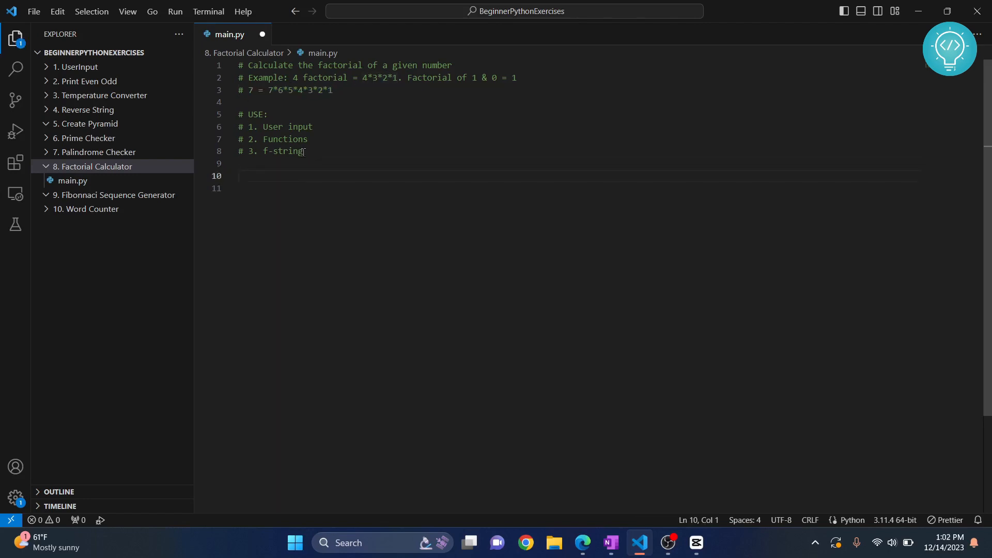
pyautogui.moveTo(303, 151); pyautogui.dragTo(239, 115)
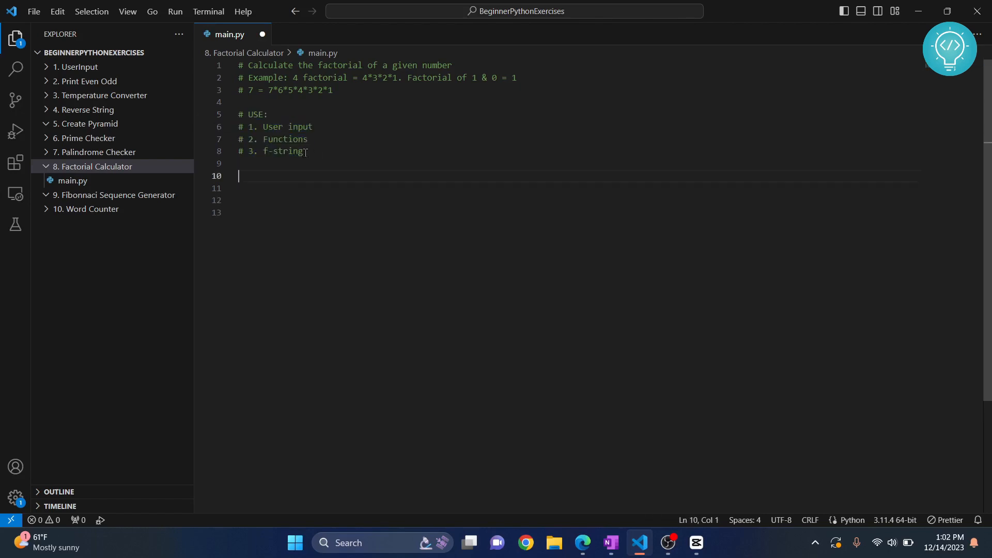
pyautogui.moveTo(239, 127); pyautogui.dragTo(303, 151)
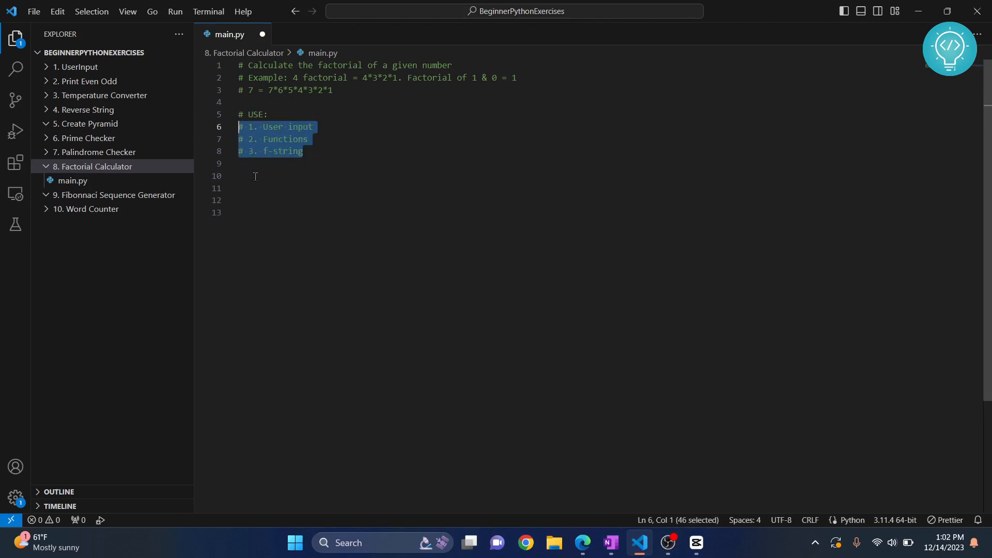
pyautogui.click(253, 176)
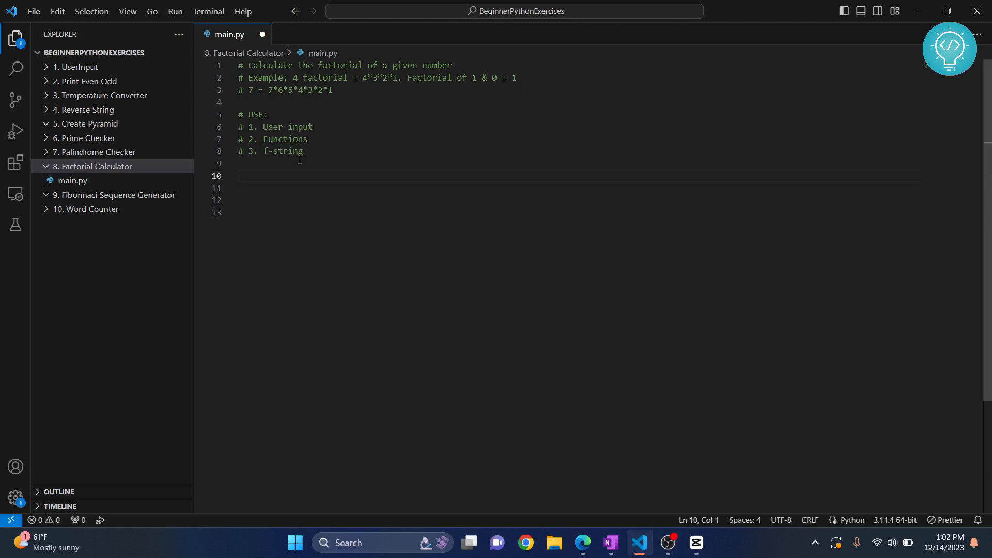
pyautogui.moveTo(353, 248)
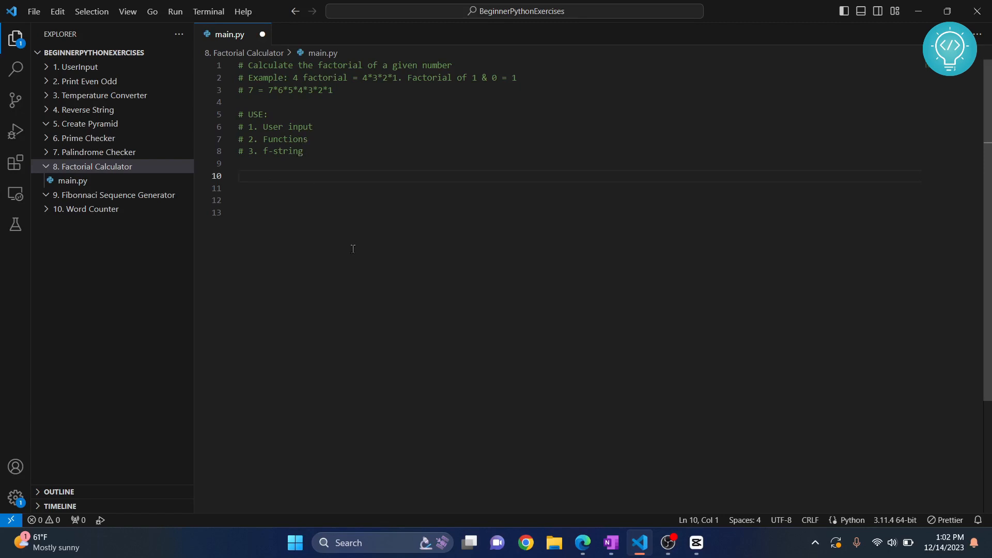
# Enter number = 11 and begin the loop header for i in range(1, ...).
pyautogui.write('number = 11')
pyautogui.click(577, 200)
pyautogui.write('for ')
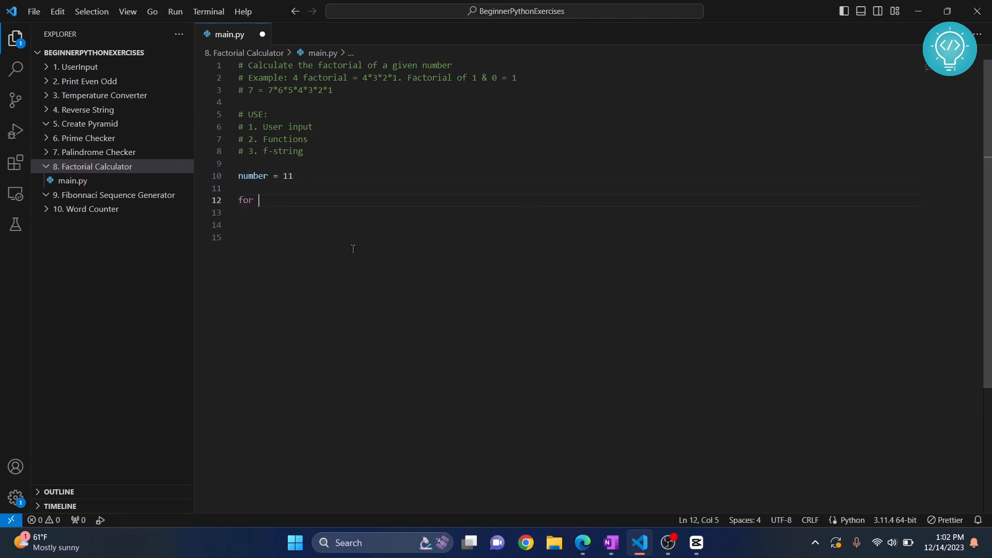
pyautogui.write('range')
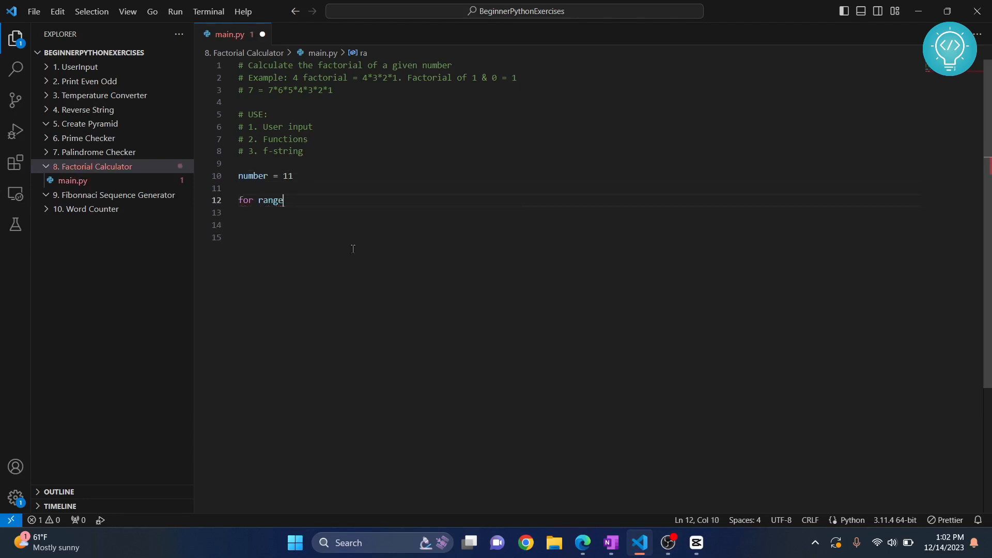
pyautogui.write('()')
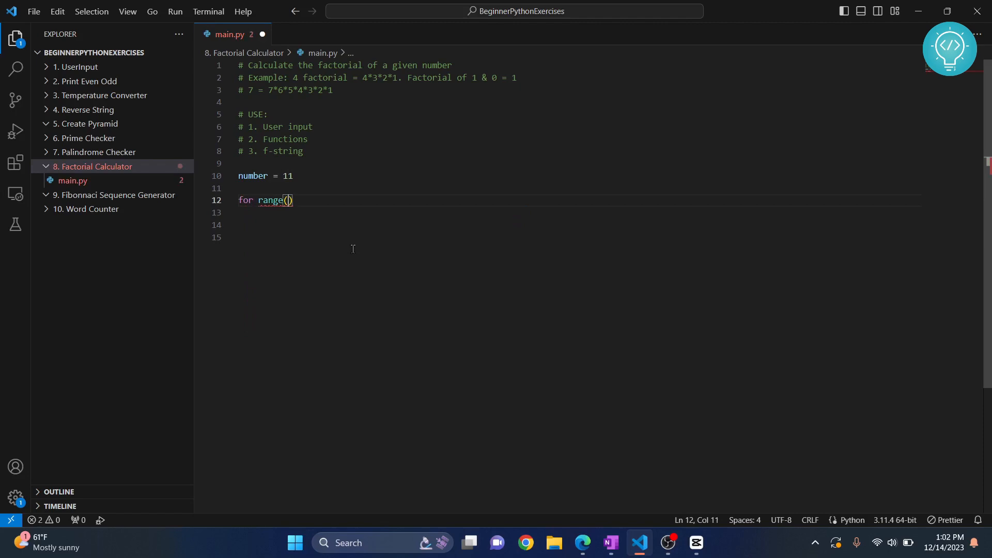
pyautogui.press('Backspace')
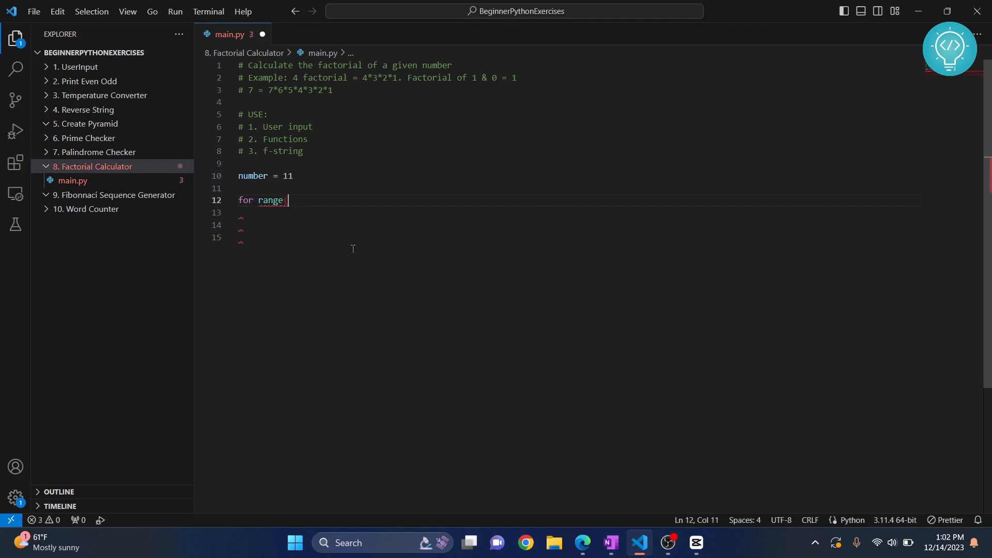
pyautogui.write('()')
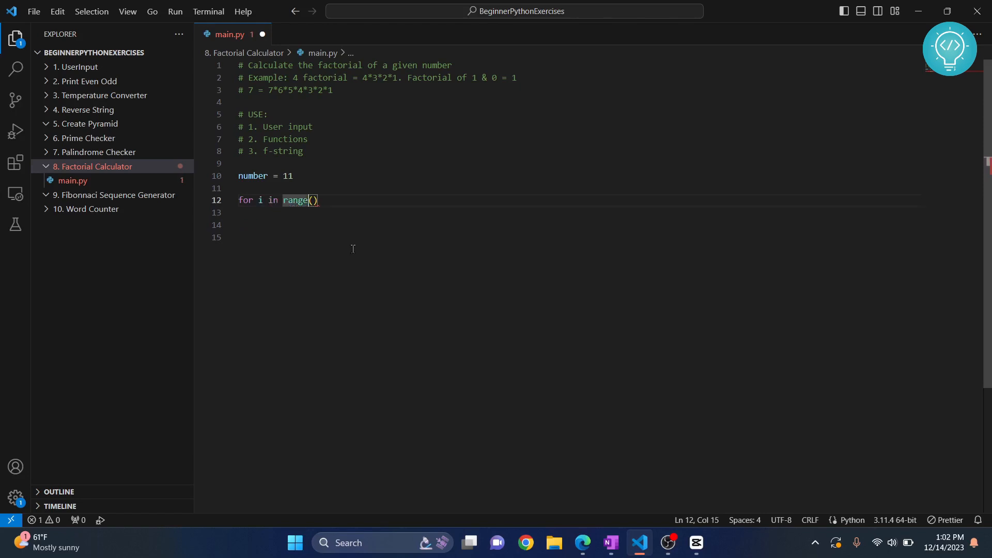
pyautogui.write('1,')
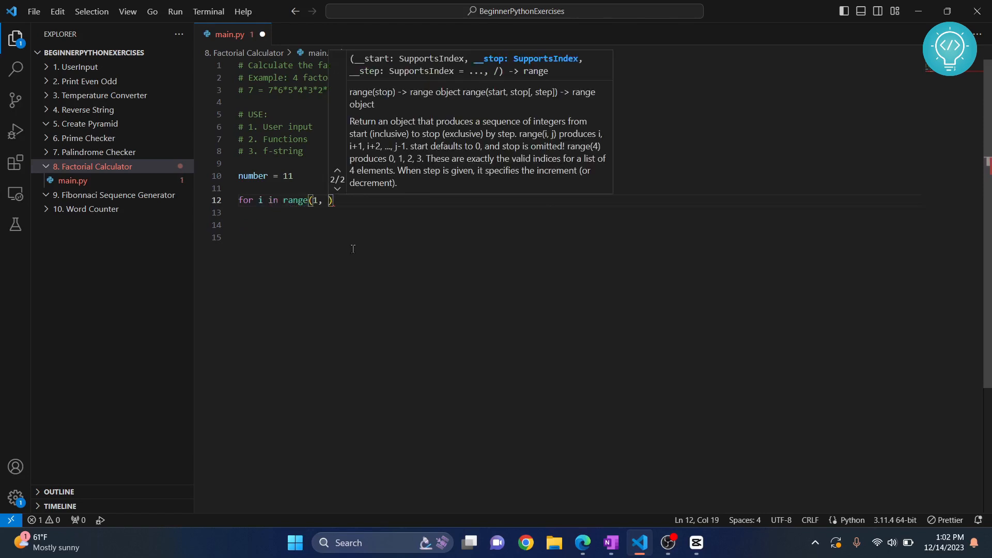
# Complete the range upper bound as number+1 and go to the loop line's end.
pyautogui.click(279, 126)
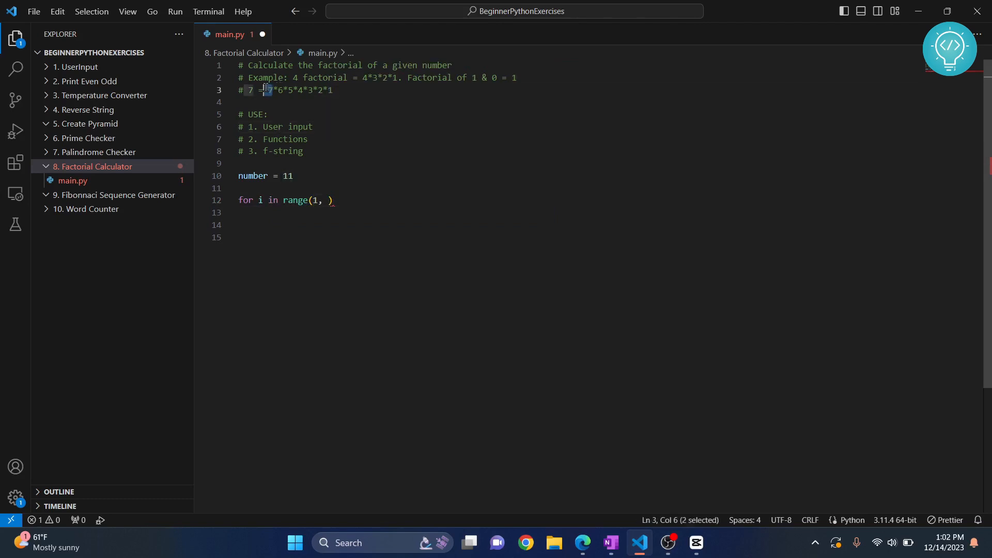
pyautogui.write('number+1')
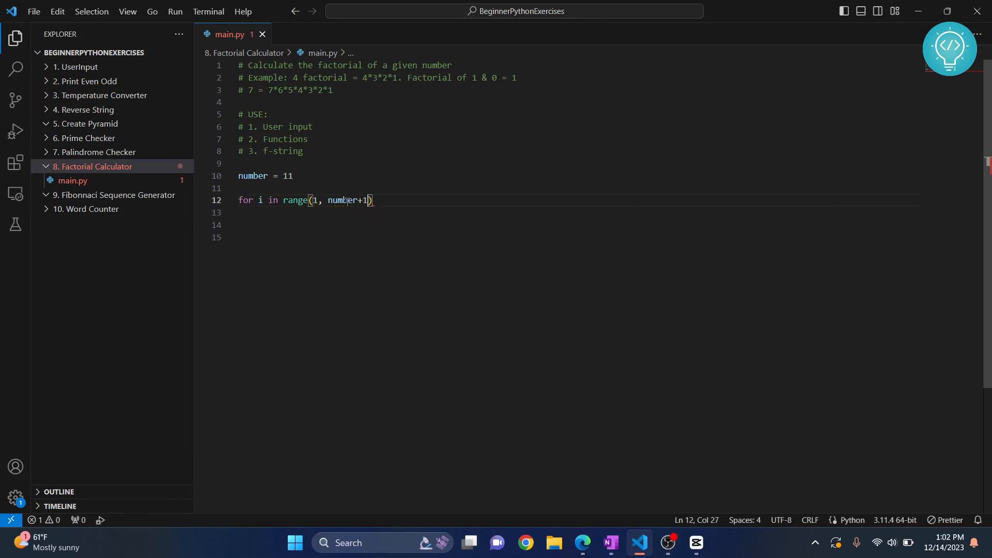
pyautogui.click(328, 201)
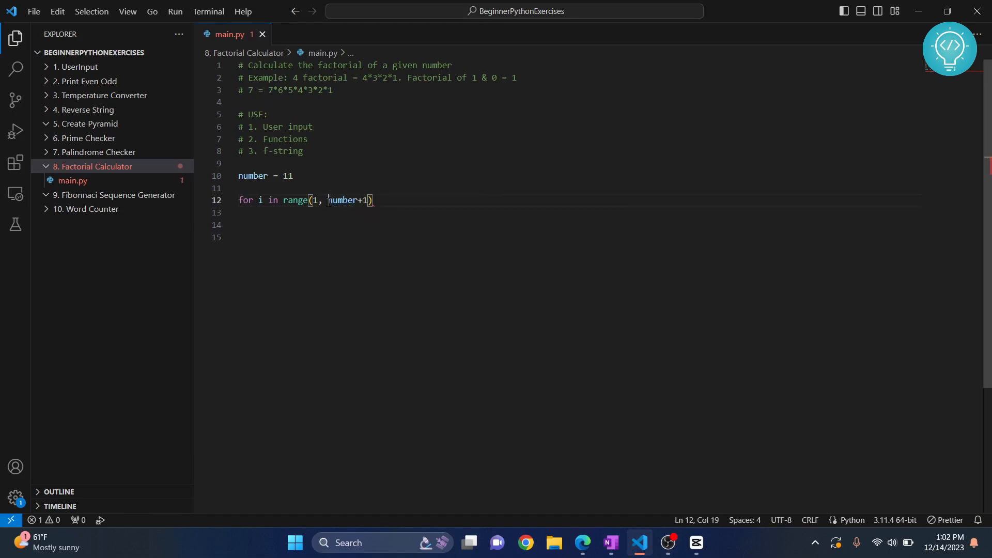
pyautogui.moveTo(327, 200); pyautogui.dragTo(372, 200)
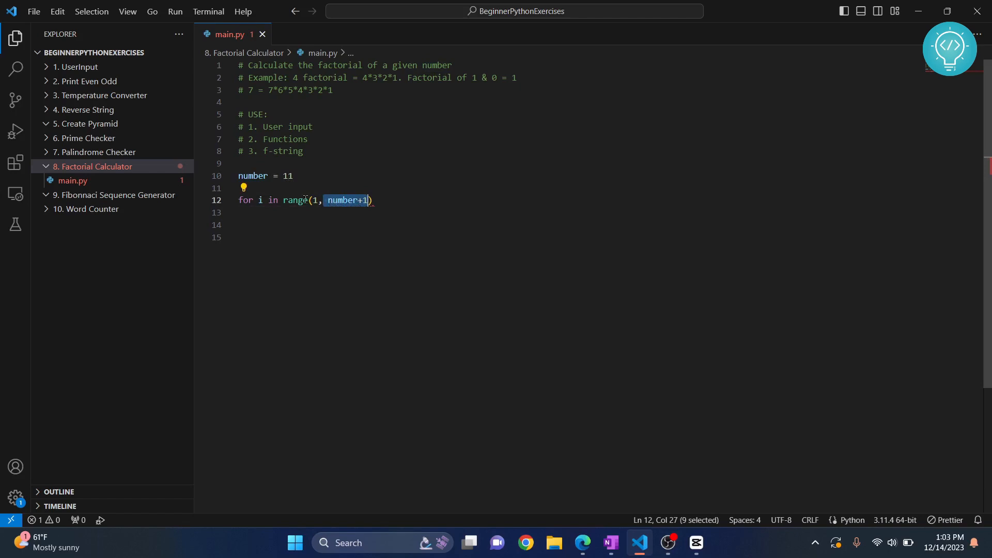
pyautogui.moveTo(341, 200)
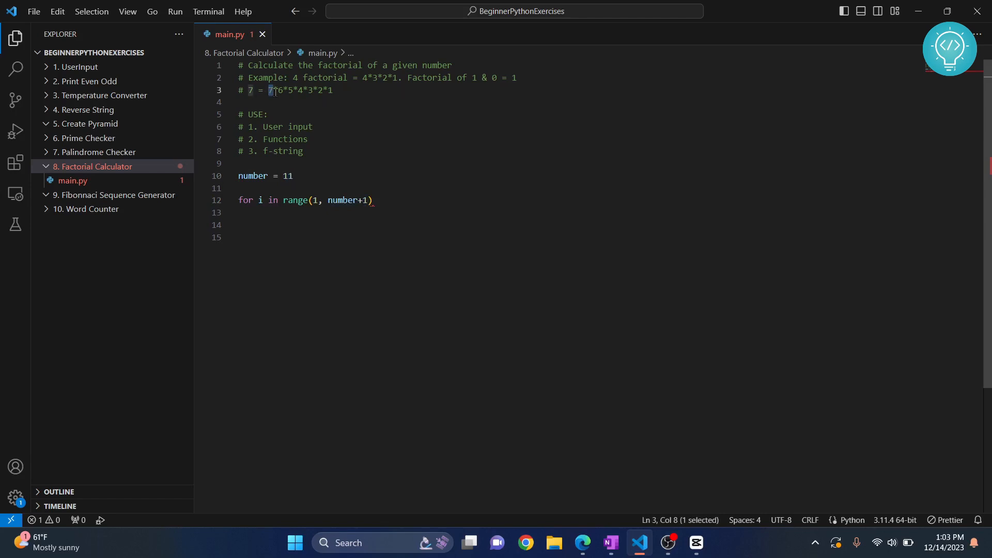
pyautogui.click(373, 201)
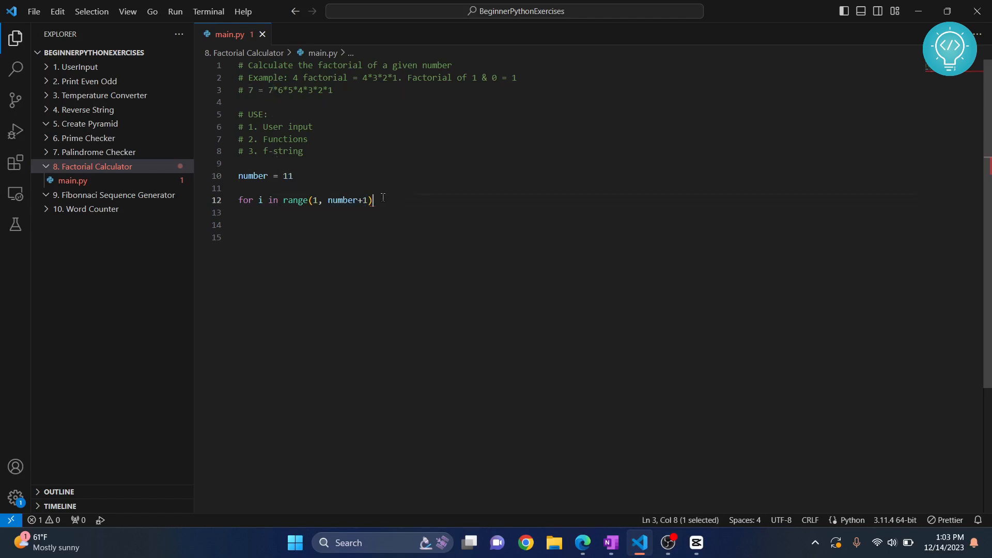
# End the loop header with a colon and initialize factorial = 1.
pyautogui.write(':')
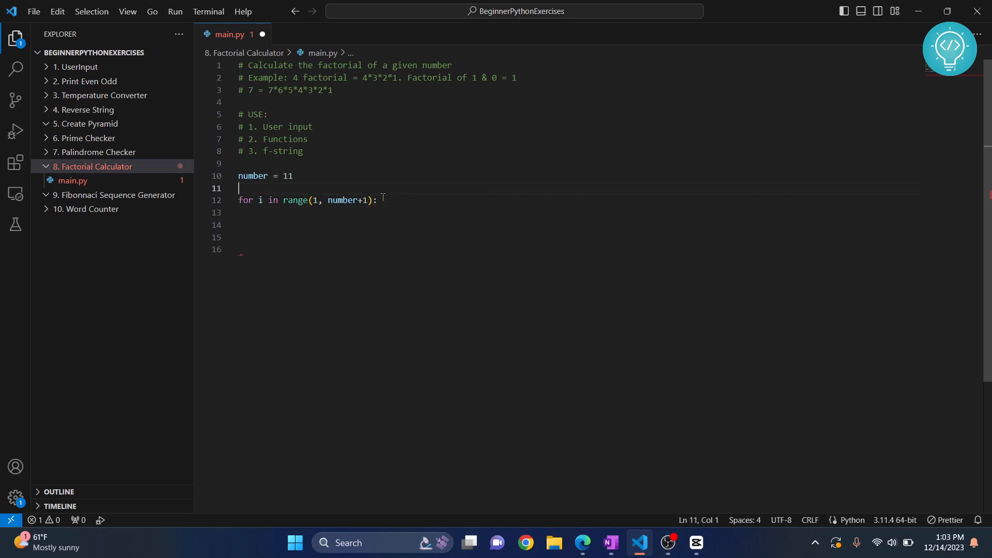
pyautogui.write('factorial =')
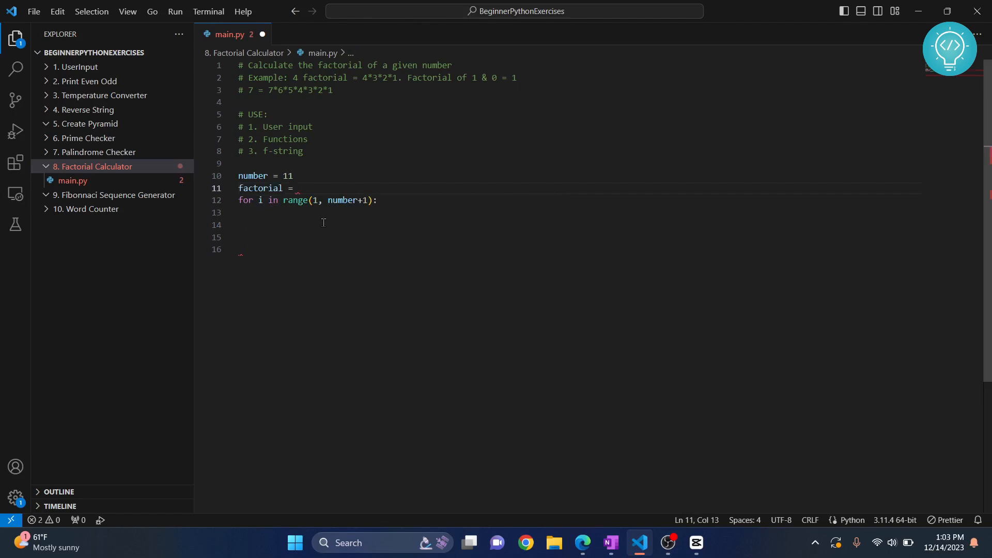
pyautogui.write('1')
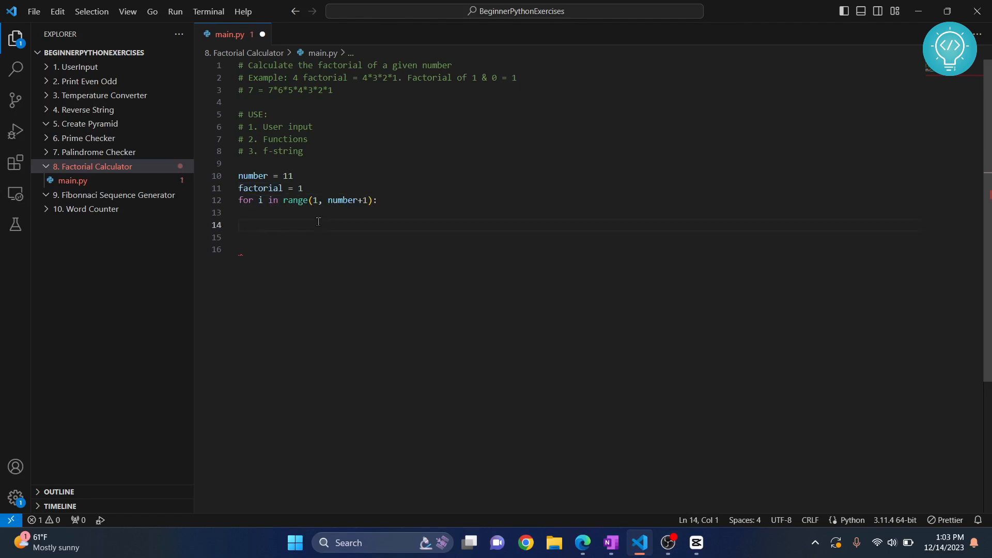
pyautogui.press('Backspace')
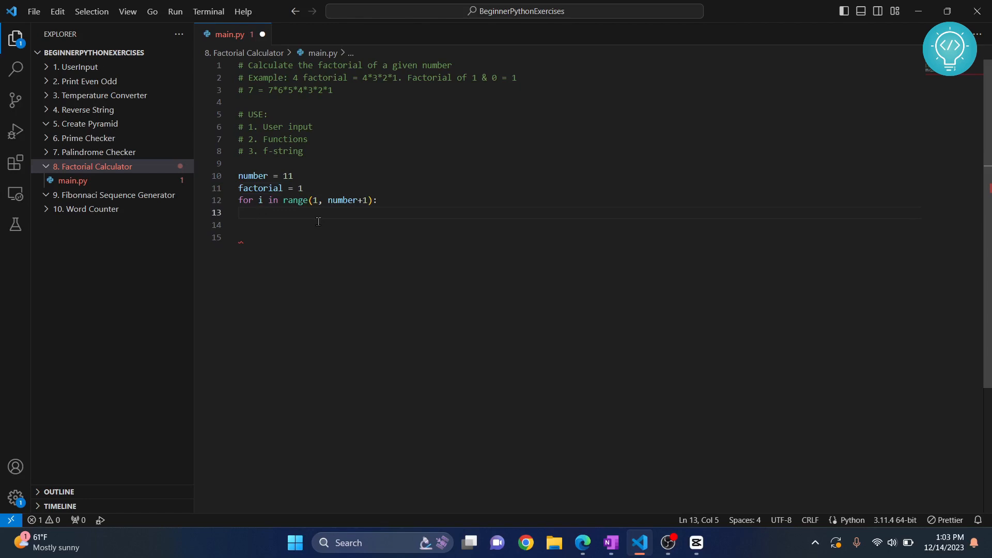
# Write factorial = factorial*i as the loop body and change the range start to 2.
pyautogui.write('factorial =')
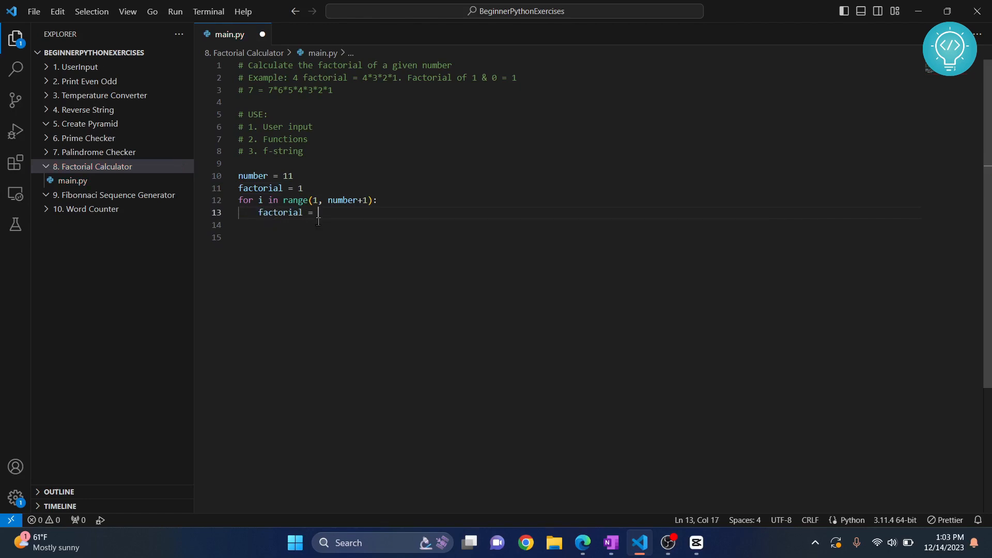
pyautogui.write('factorial()')
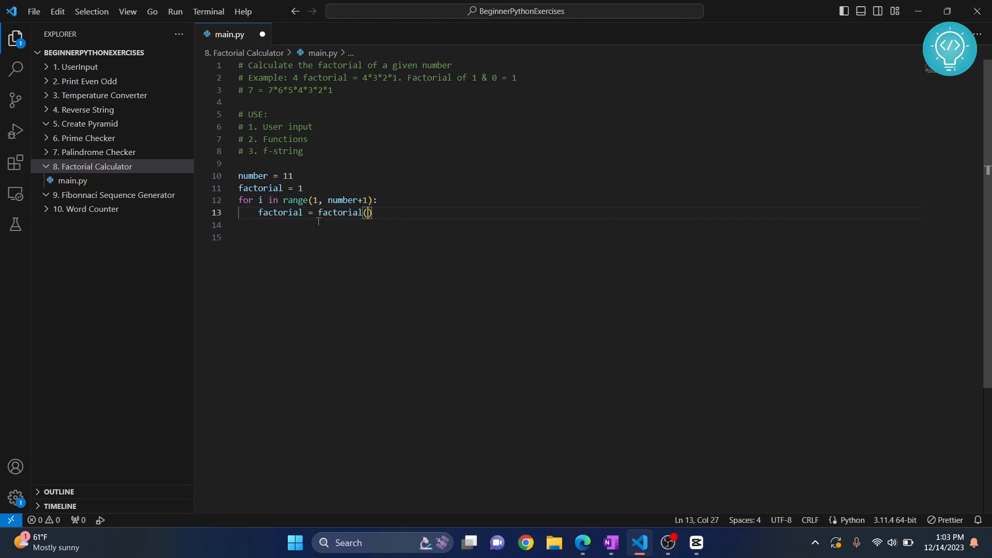
pyautogui.write('*1')
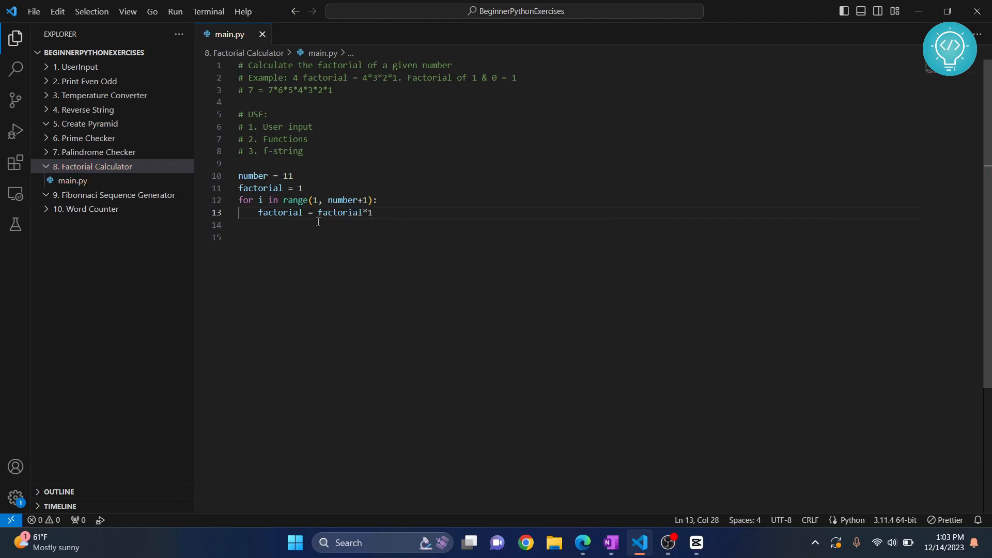
pyautogui.write('i')
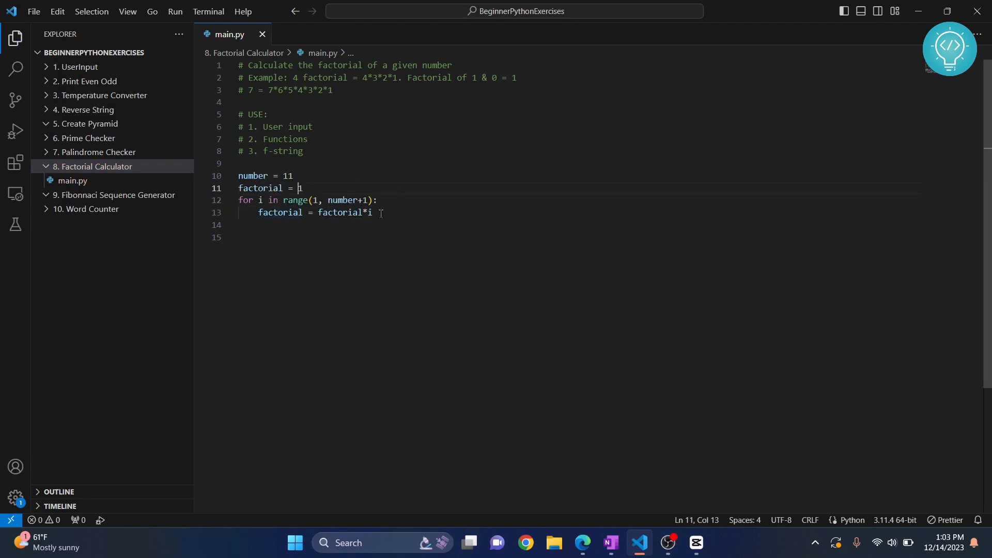
pyautogui.write('2')
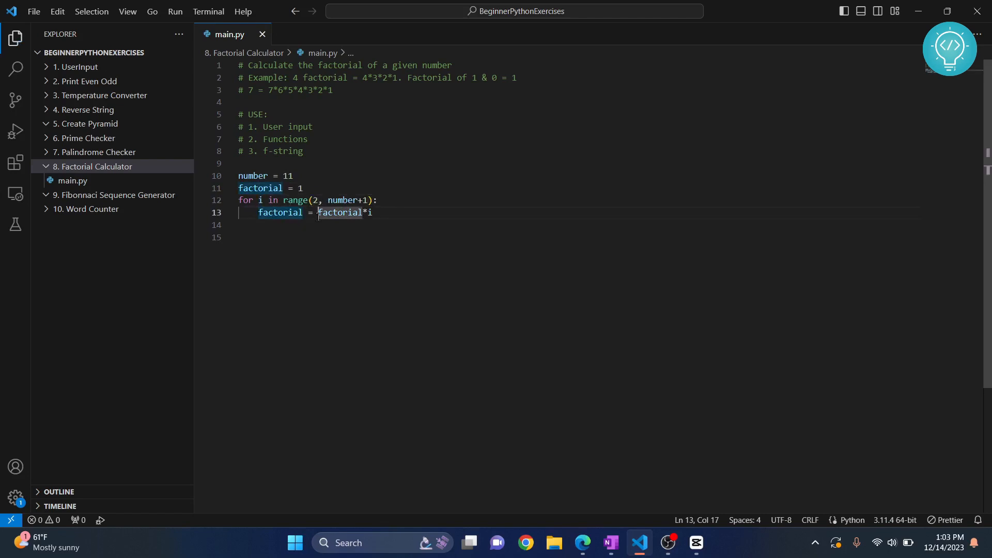
pyautogui.moveTo(341, 212)
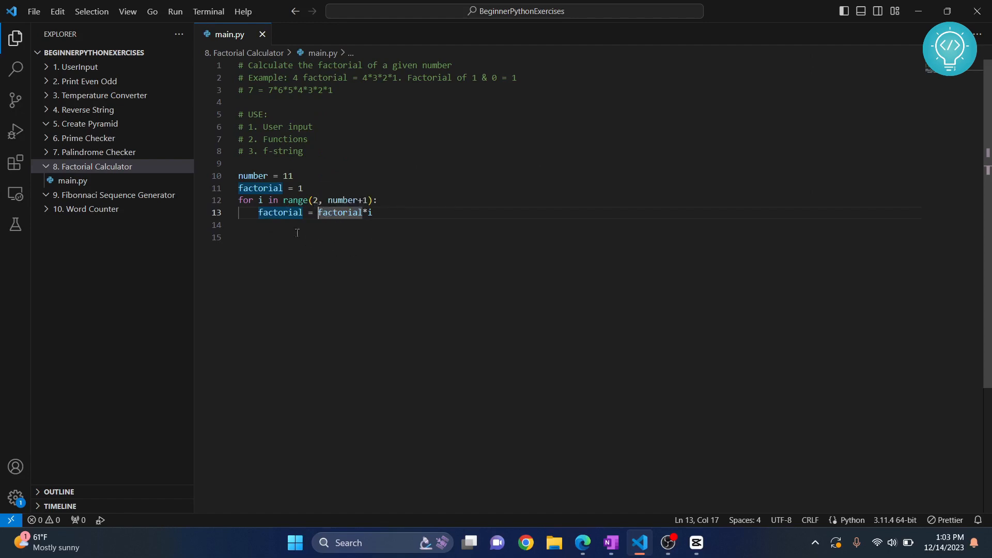
pyautogui.doubleClick(280, 212)
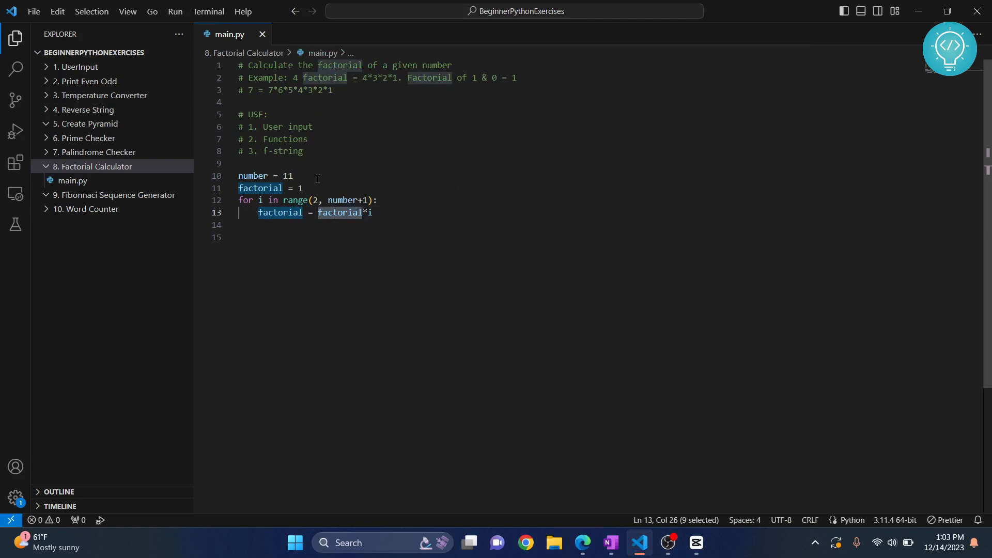
pyautogui.press('Enter')
pyautogui.write('#1,')
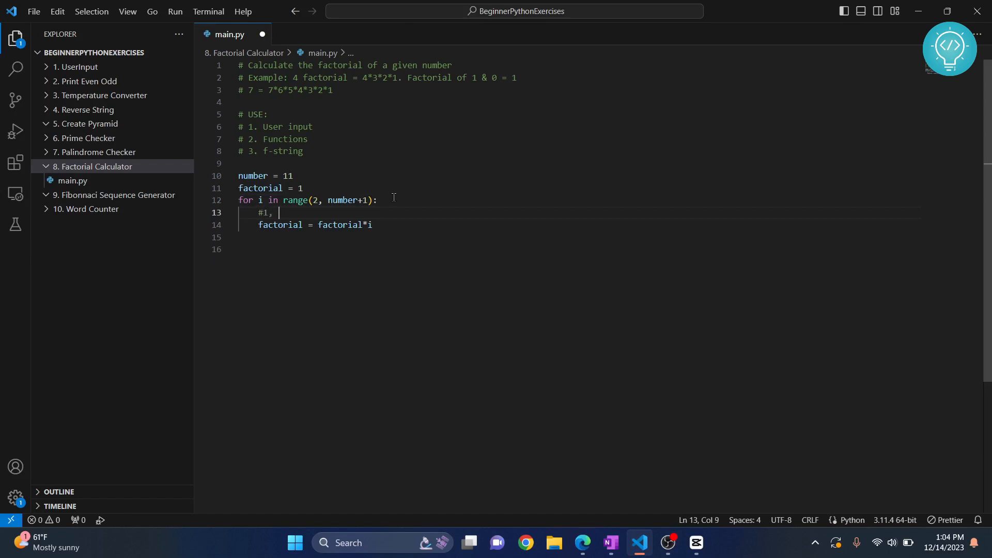
# Add the trace comment #1, new-f = 1*2 inside the loop.
pyautogui.write('new-f = 1')
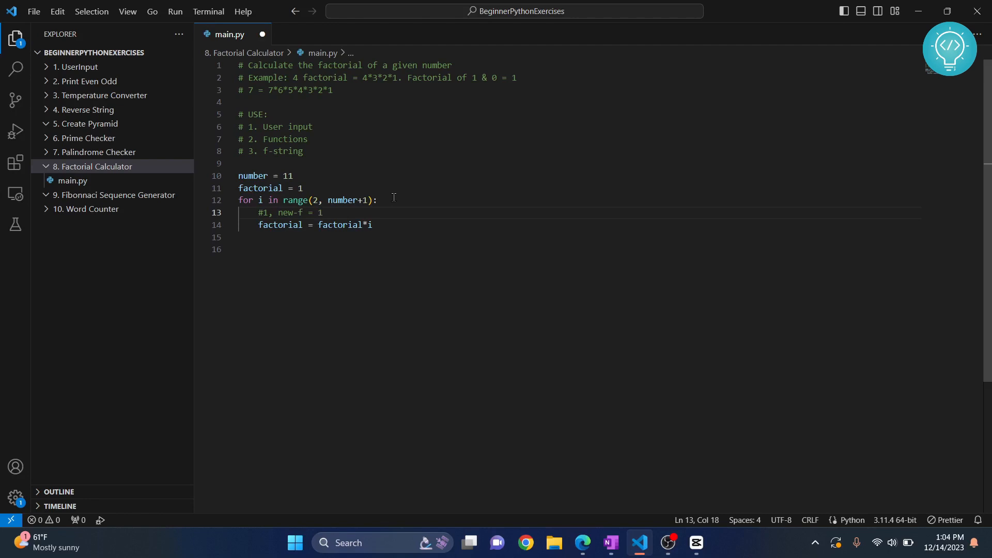
pyautogui.write('*')
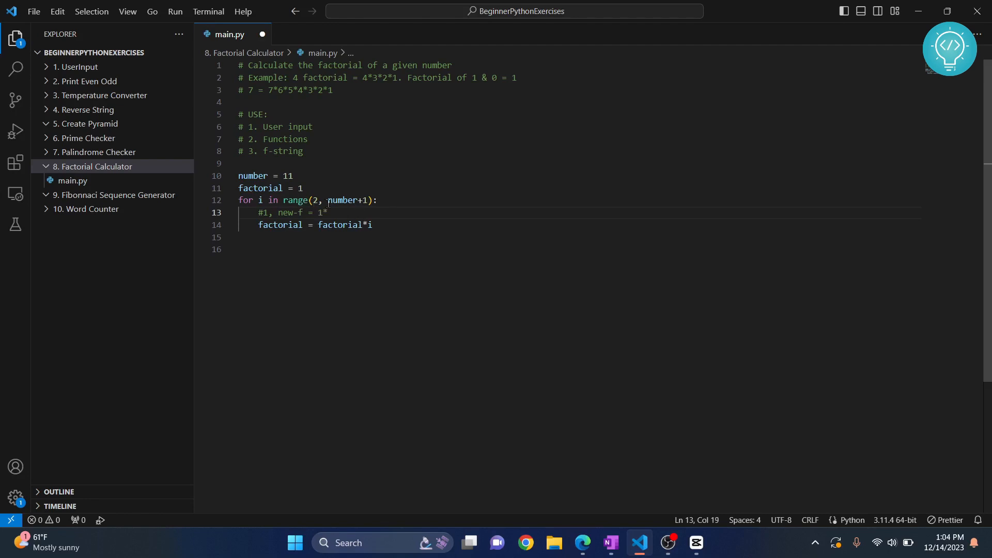
pyautogui.write('2')
pyautogui.write('#')
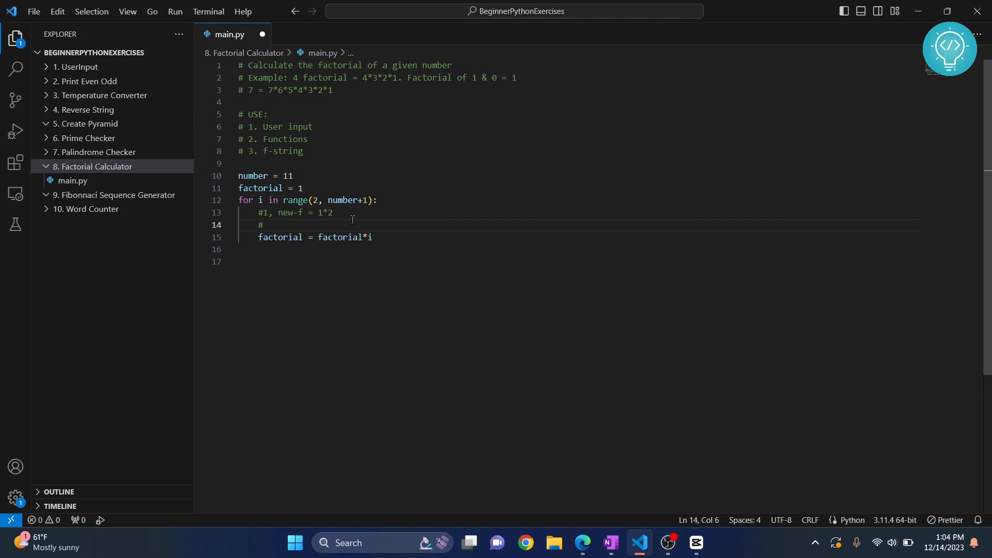
# Add the second trace comment #2, few-f = 2*3.
pyautogui.write('2,')
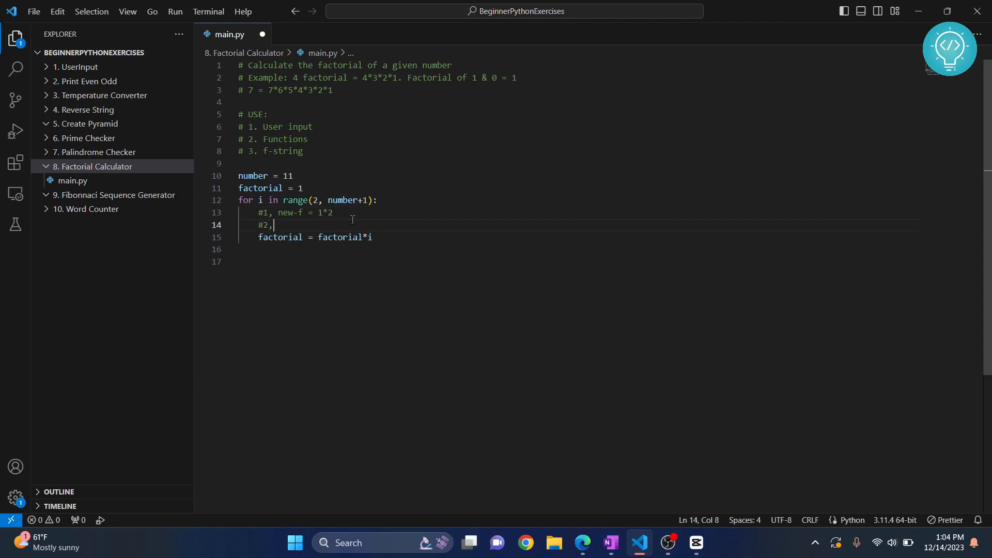
pyautogui.moveTo(280, 237)
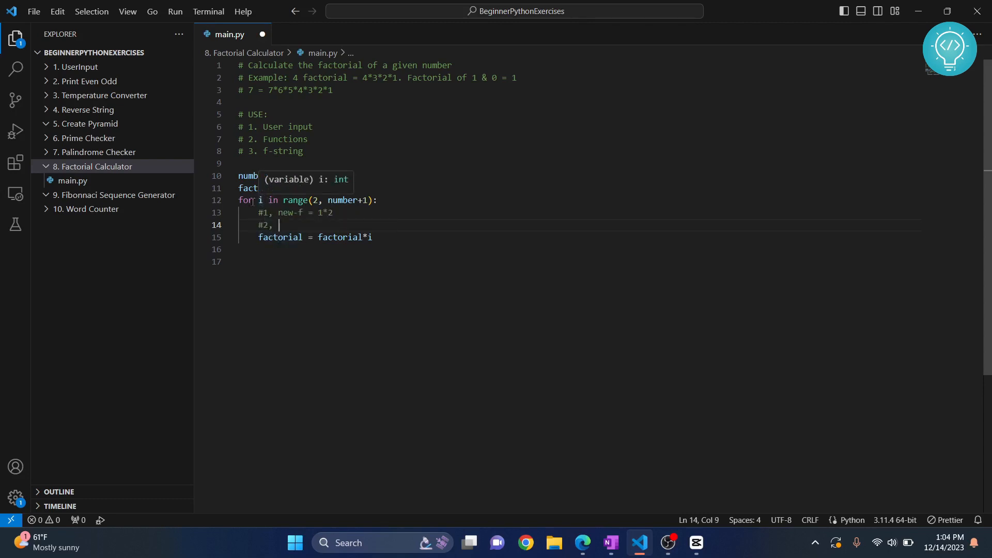
pyautogui.write('f')
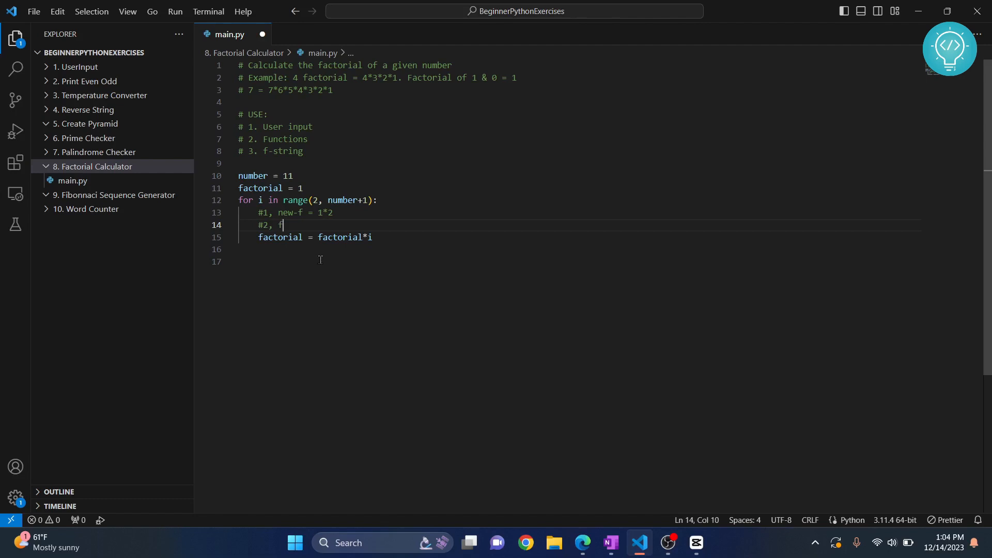
pyautogui.write('ew-f =')
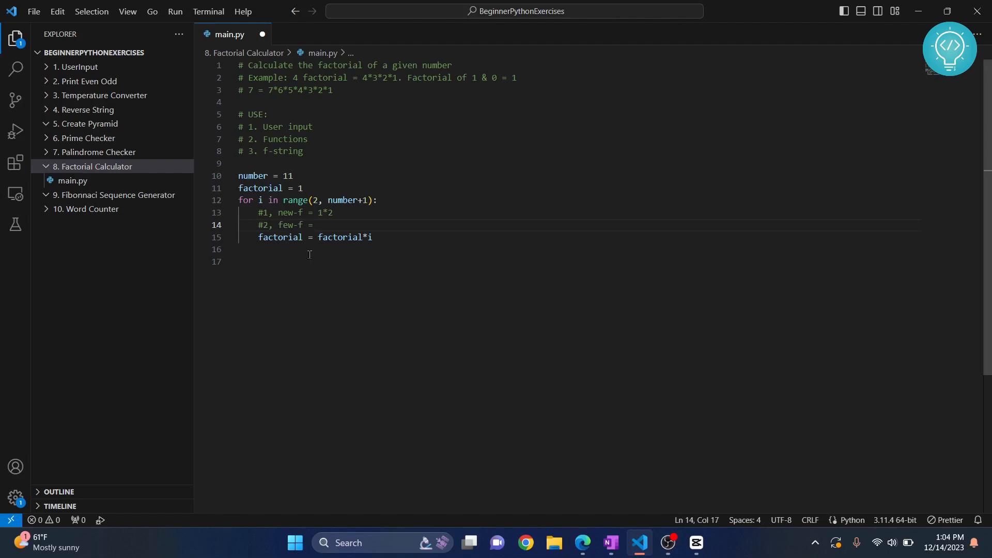
pyautogui.doubleClick(265, 225)
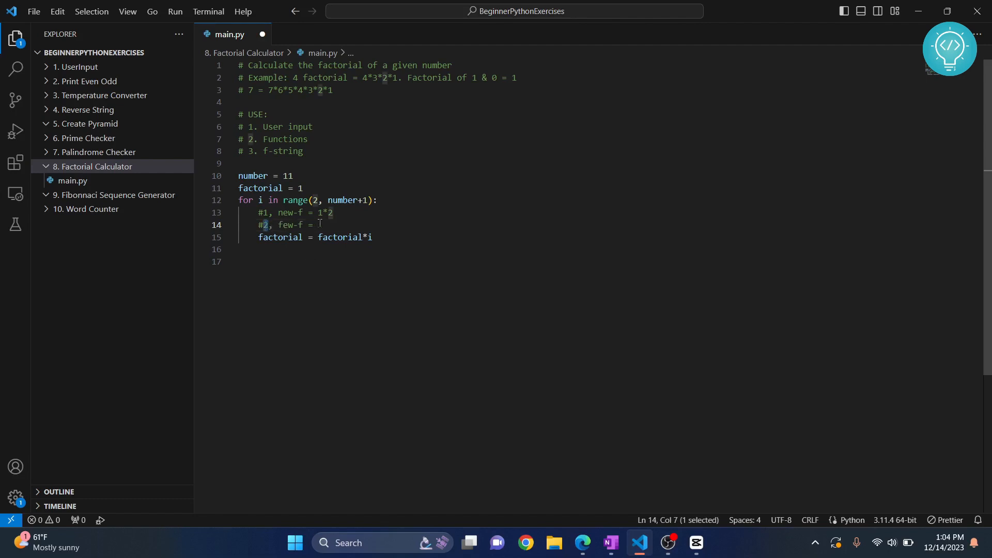
pyautogui.write('2*')
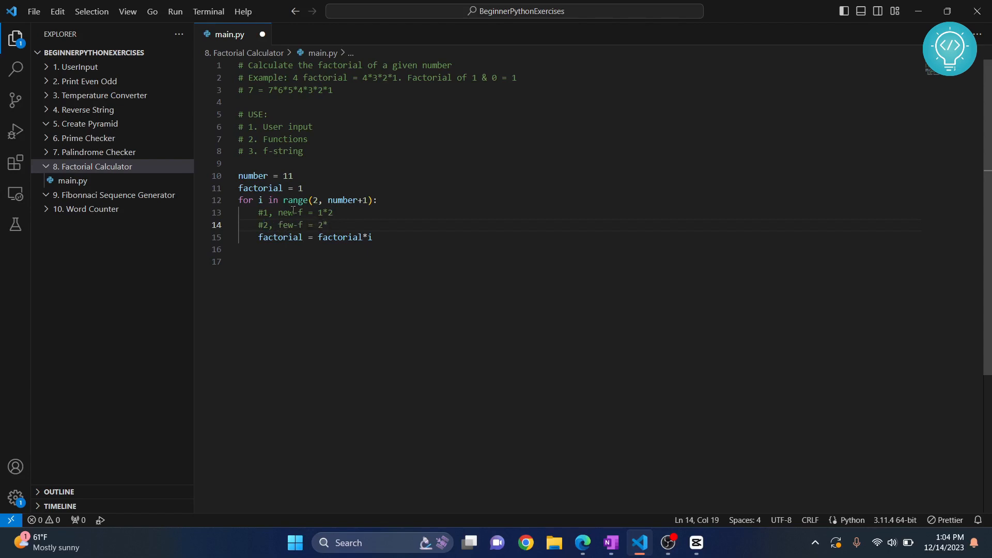
pyautogui.write('3')
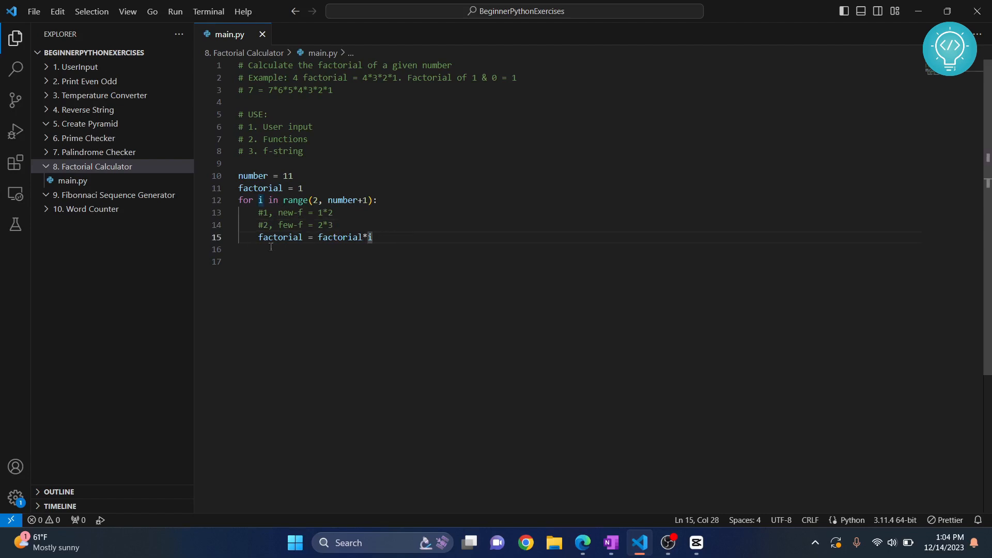
# Add print(factorial) after the loop and run with debugging, printing 39916800.
pyautogui.press('Enter')
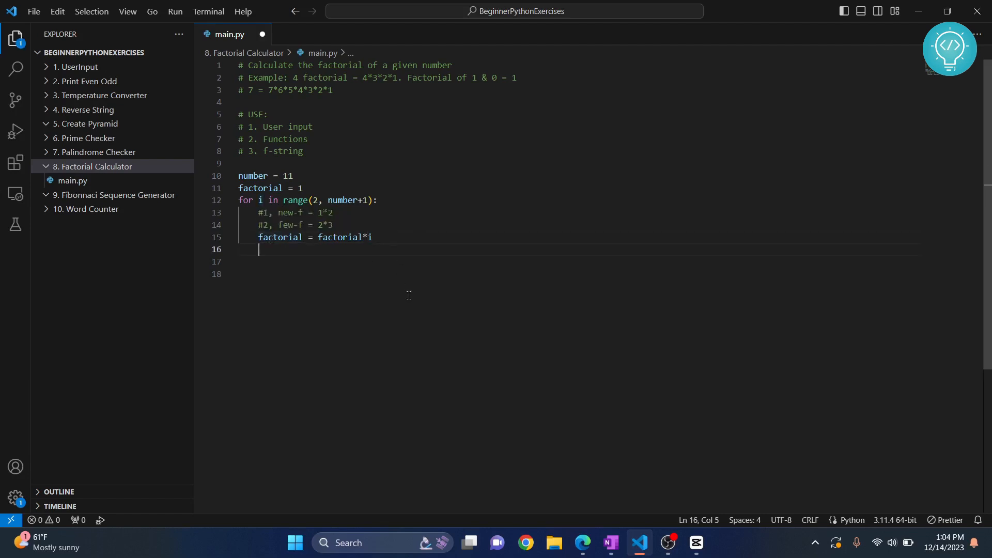
pyautogui.write('print')
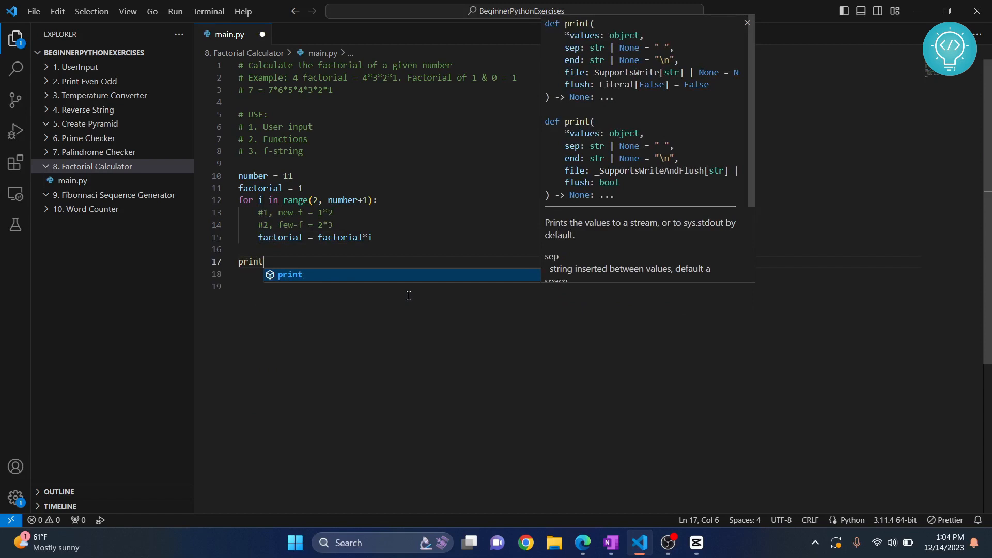
pyautogui.write('(factorial')
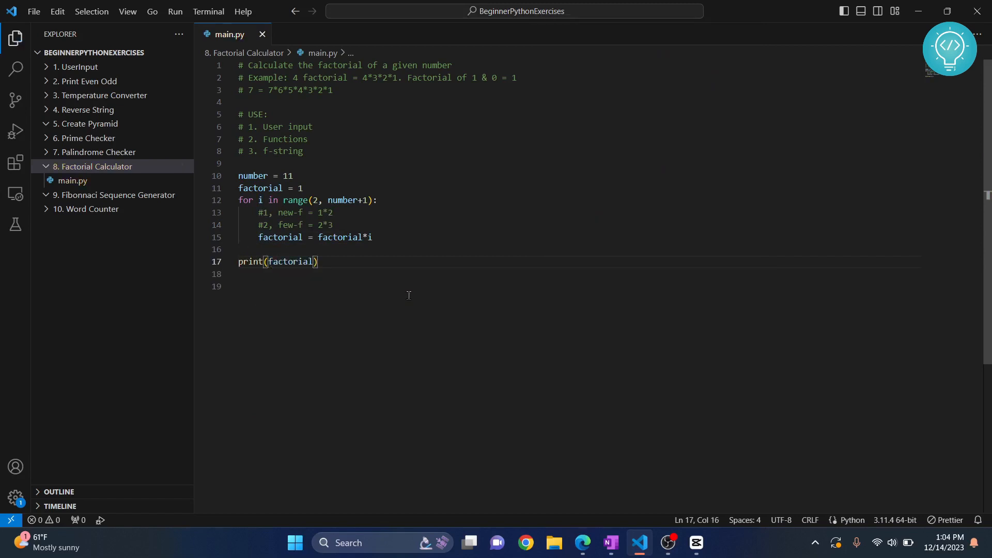
pyautogui.click(175, 11)
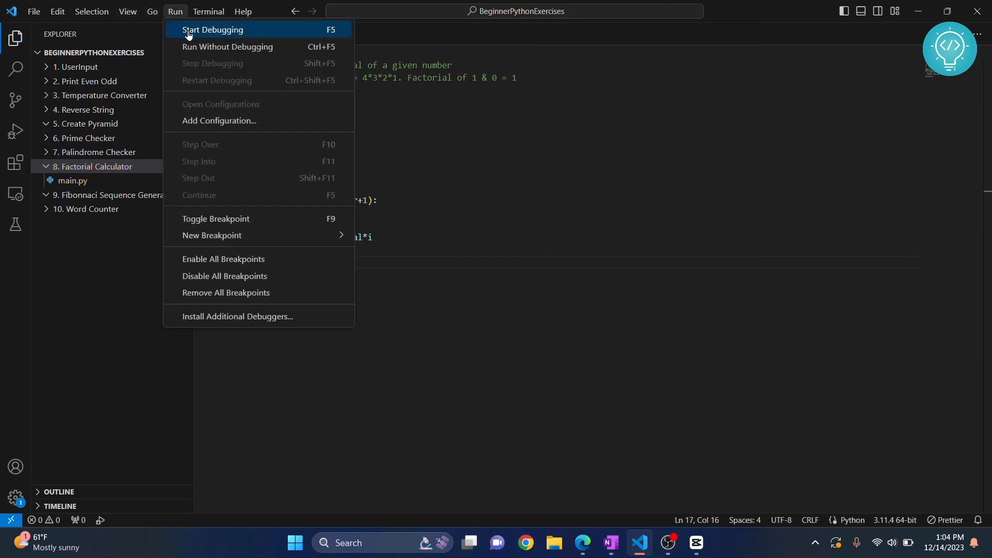
pyautogui.click(212, 30)
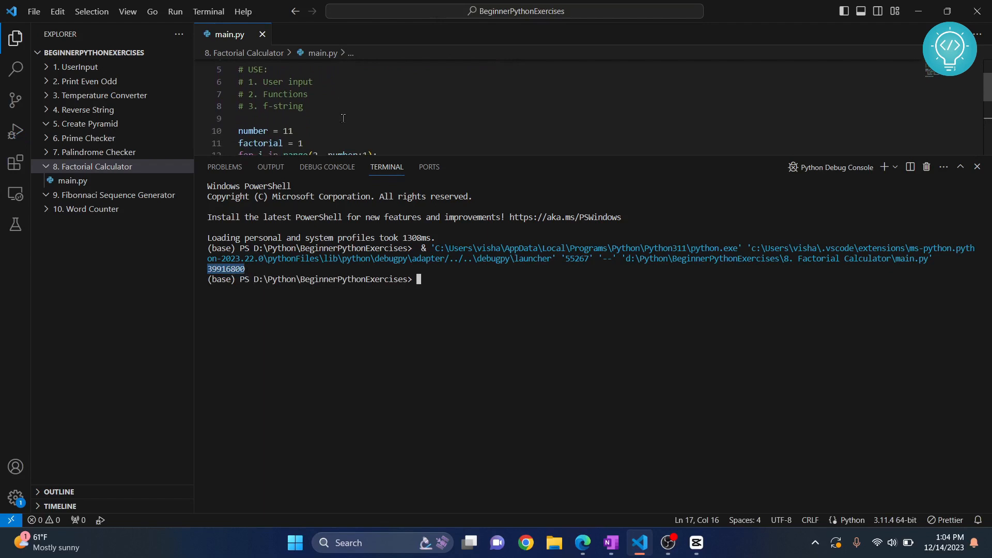
# Change number to 4, rerun without debugging to get 24, then set number to 5.
pyautogui.press('BackSpace')
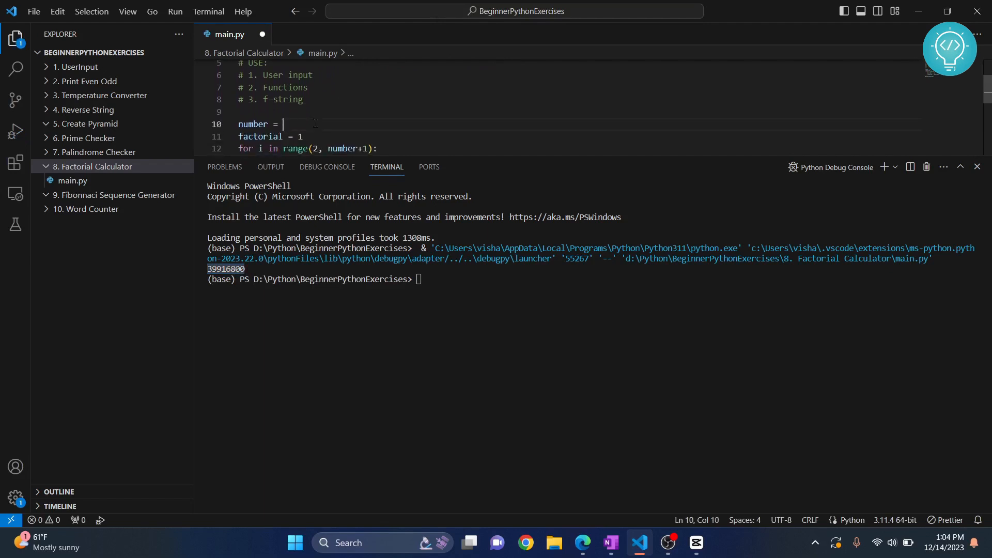
pyautogui.write('4')
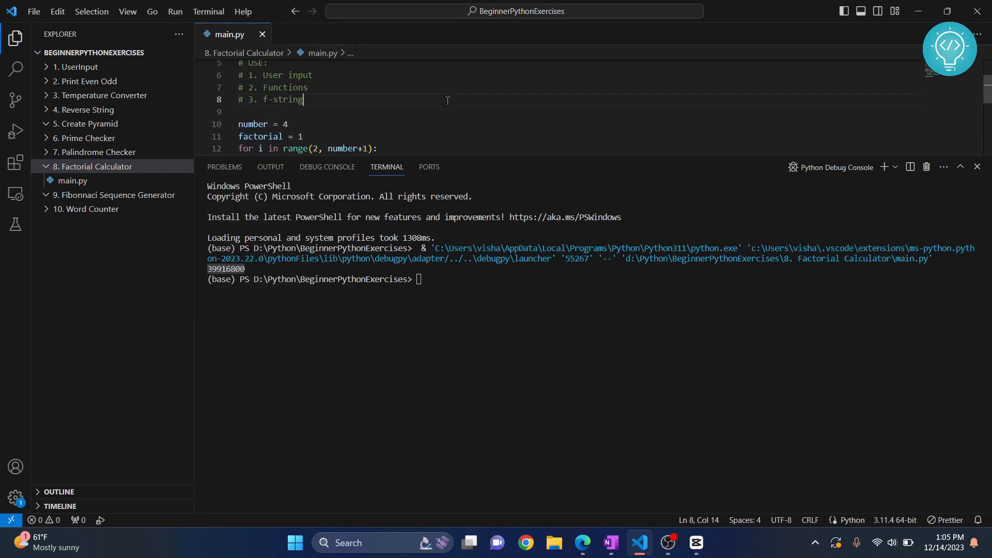
pyautogui.click(176, 11)
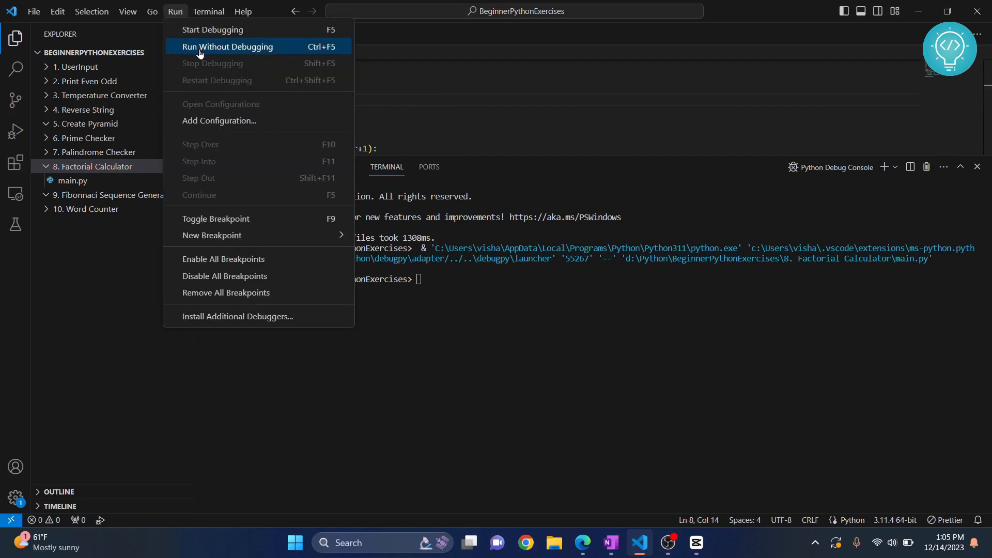
pyautogui.click(227, 46)
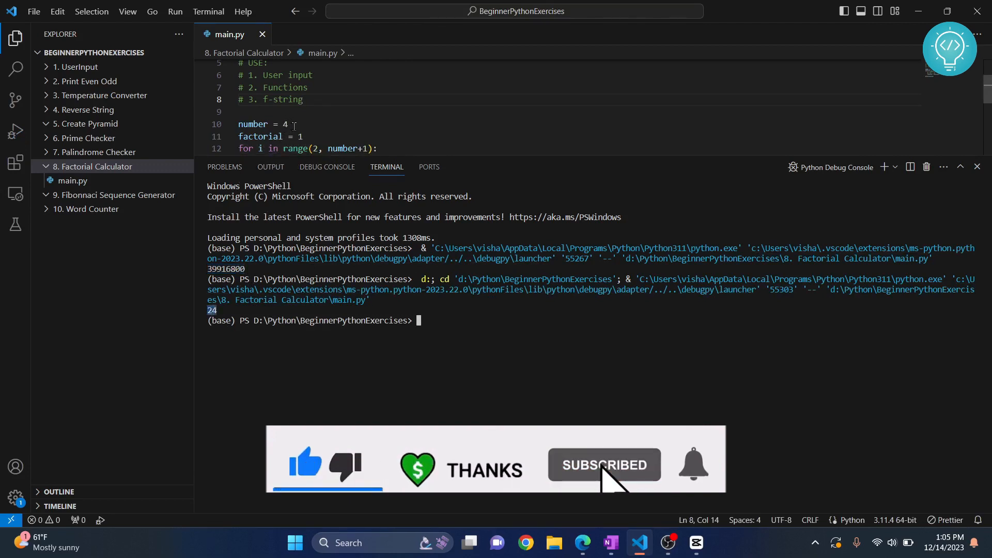
pyautogui.write('5')
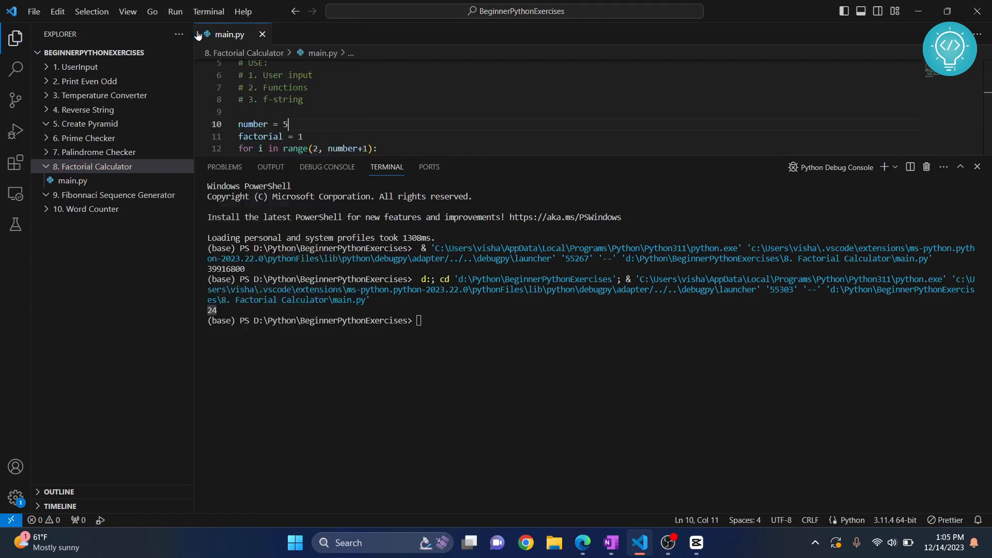
# Rerun main.py without debugging and highlight the printed result 120.
pyautogui.click(175, 12)
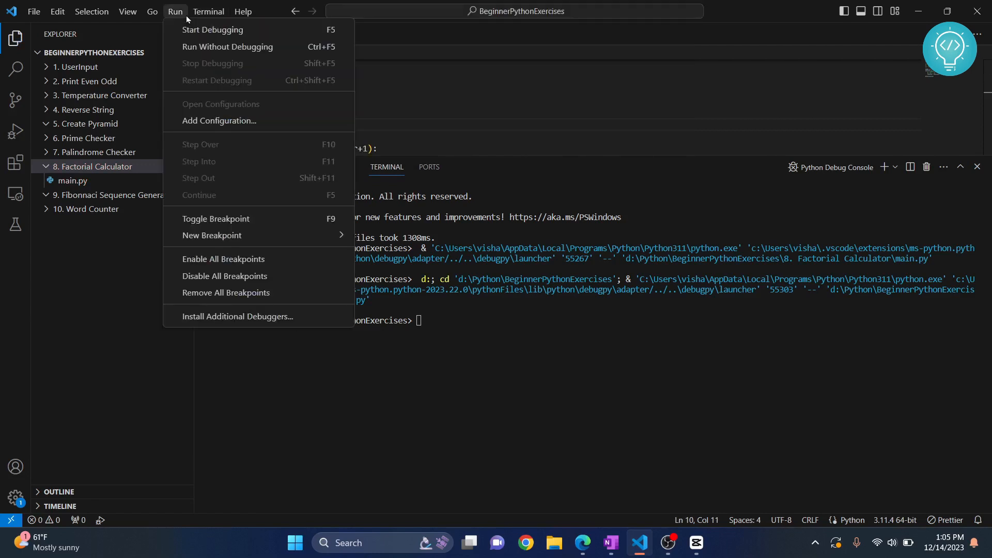
pyautogui.click(212, 29)
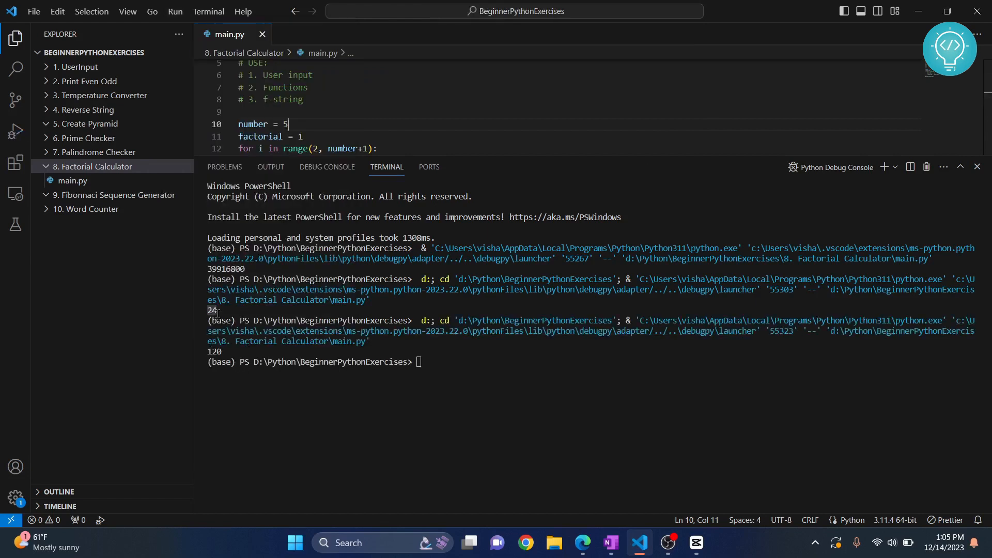
pyautogui.doubleClick(214, 352)
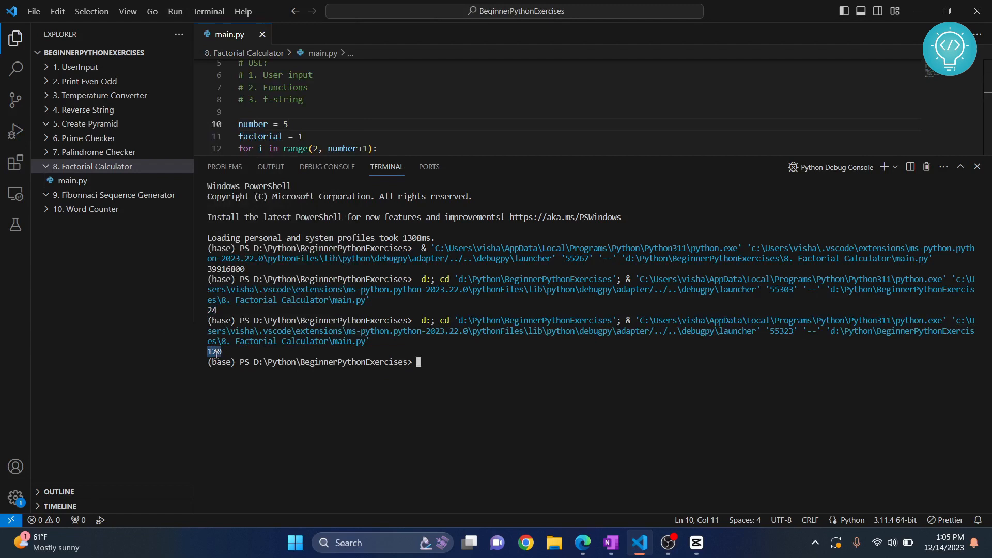